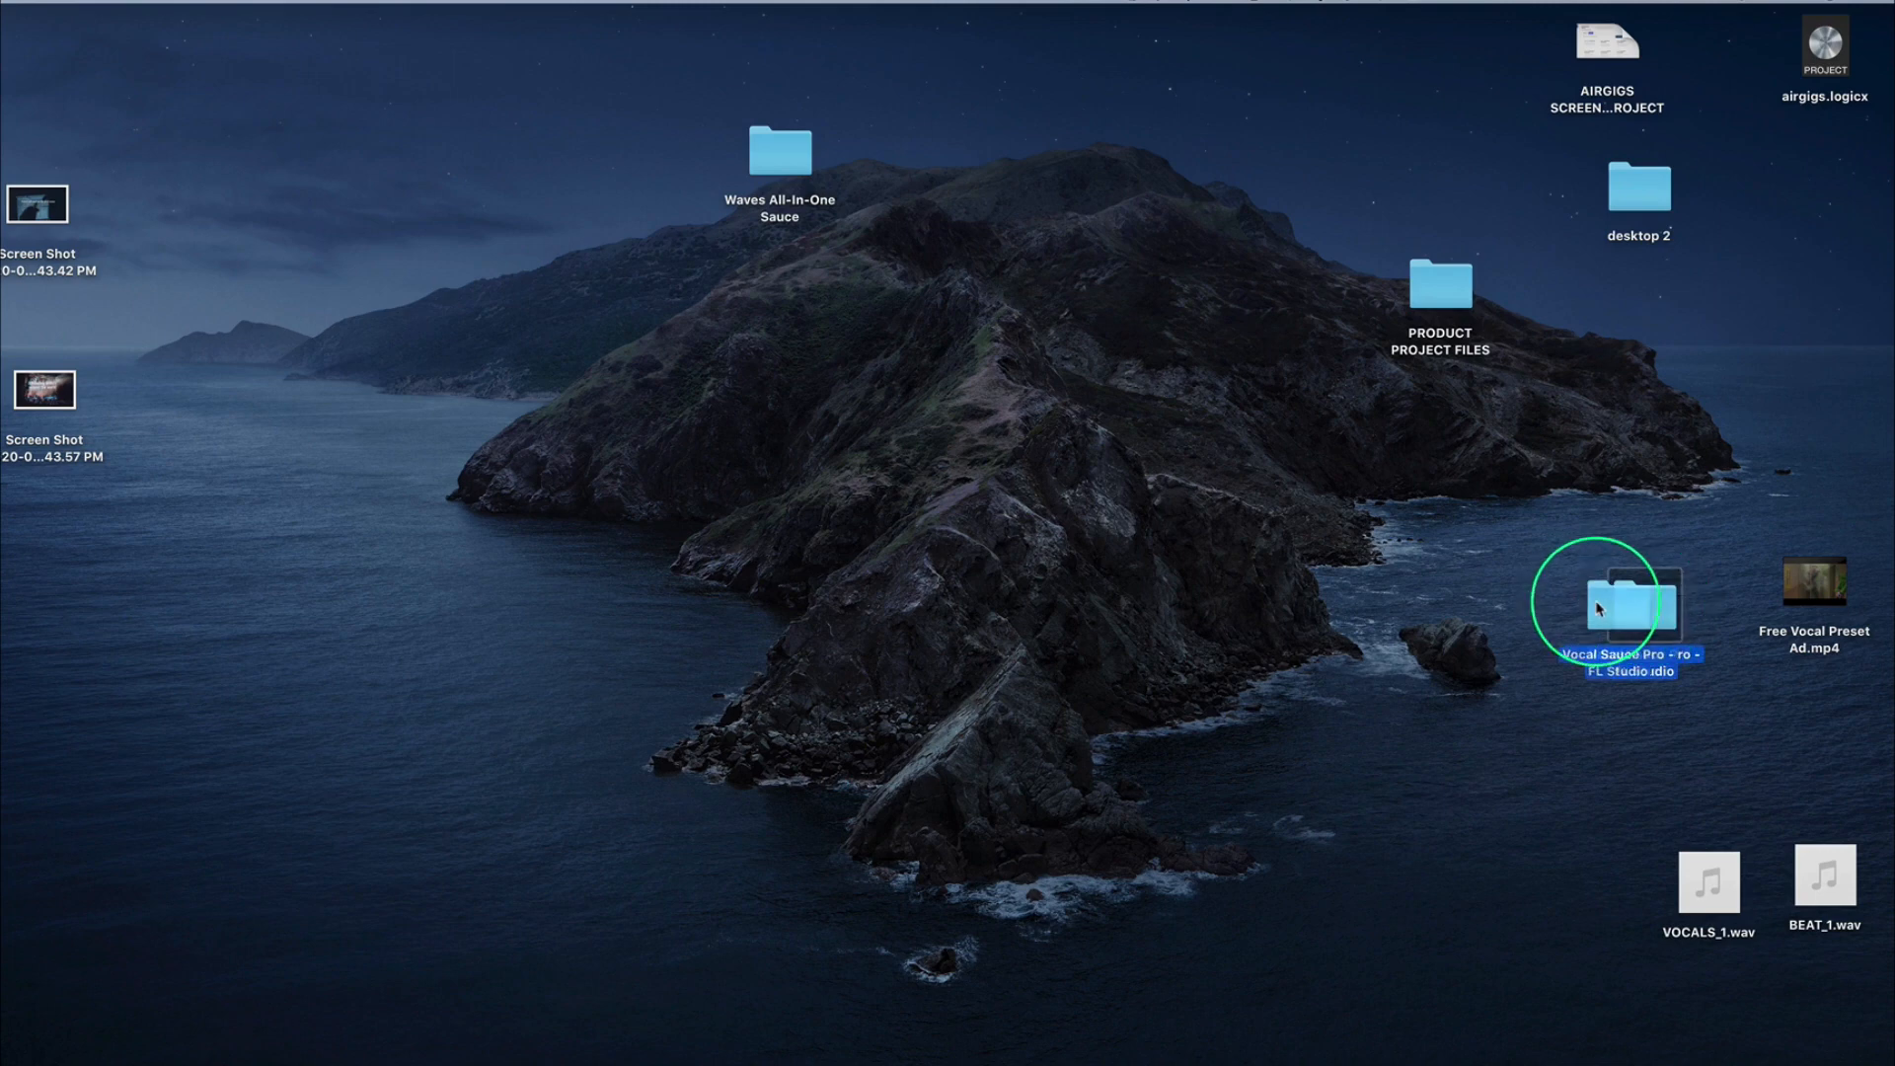
Reposition and open the Vocal Sauce Pro - FL Studio folder on the desktop
left_click_drag(1626, 604, 1487, 601)
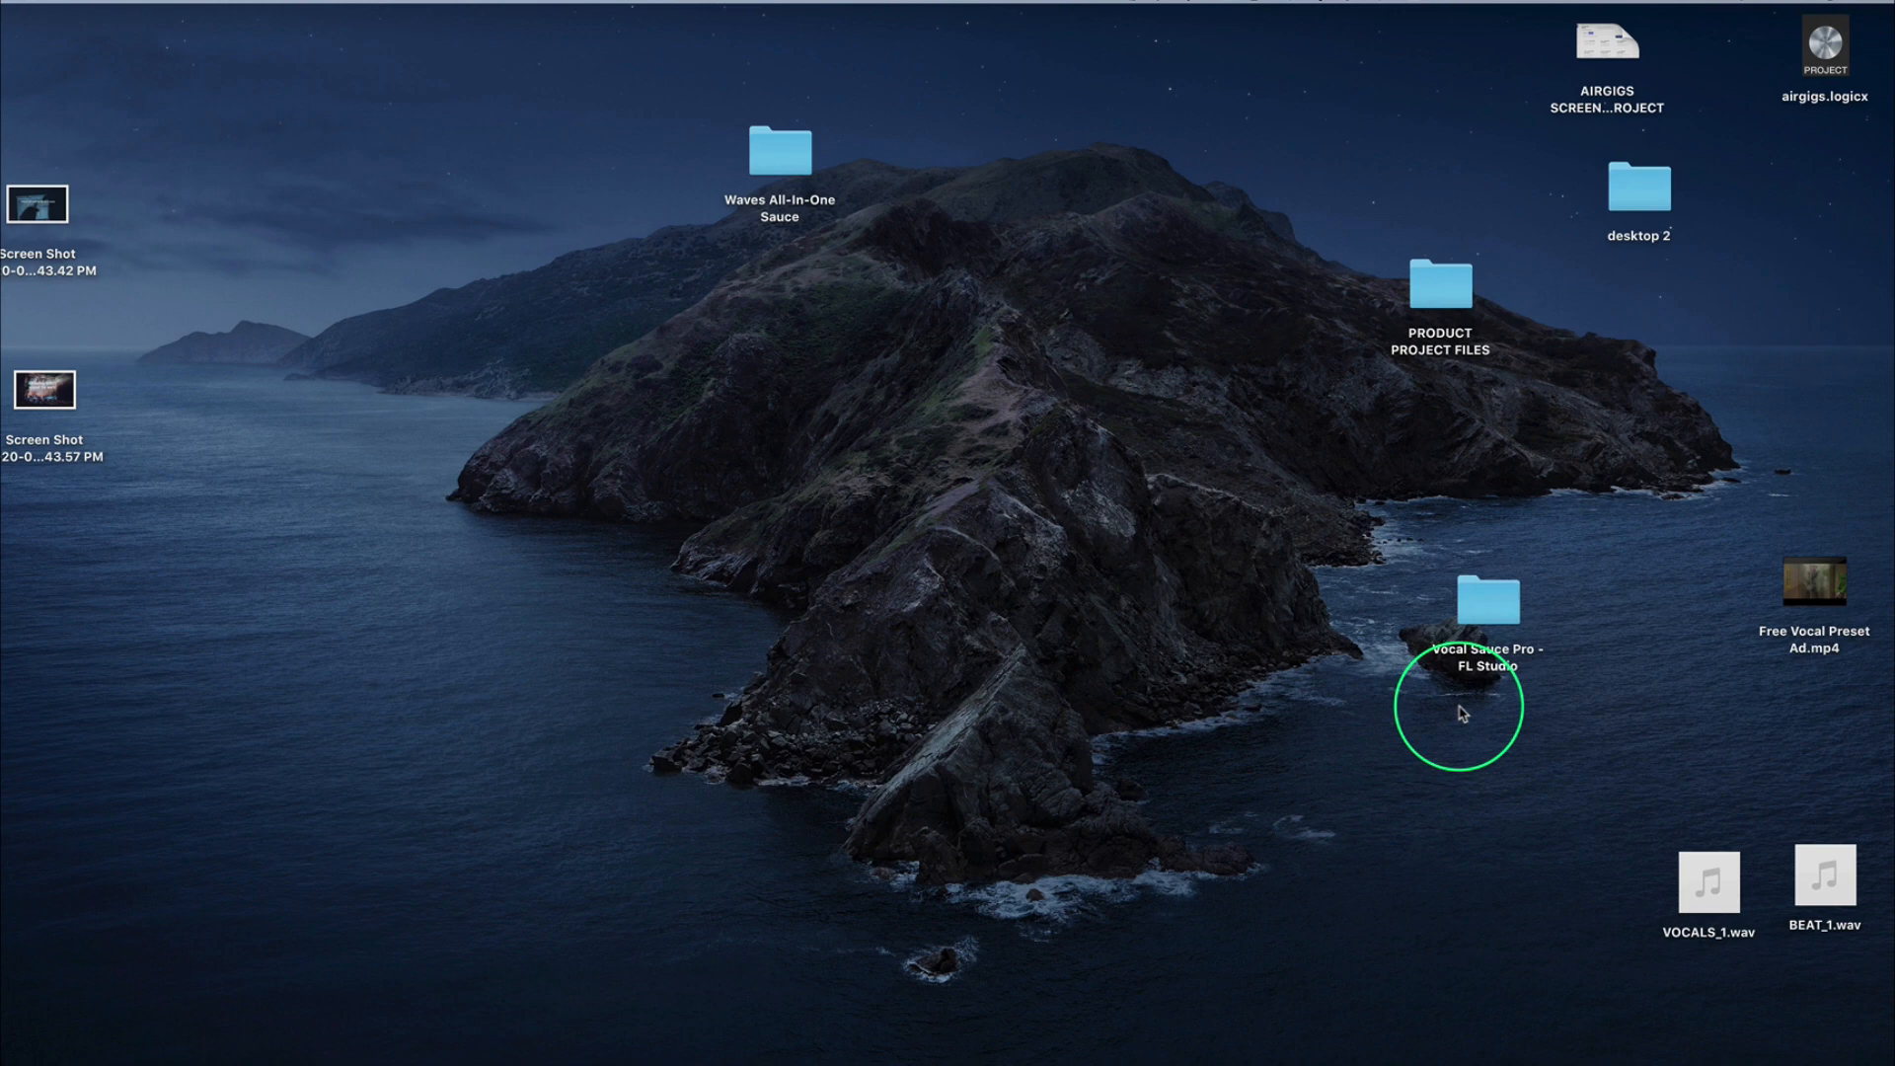
left_click(1485, 602)
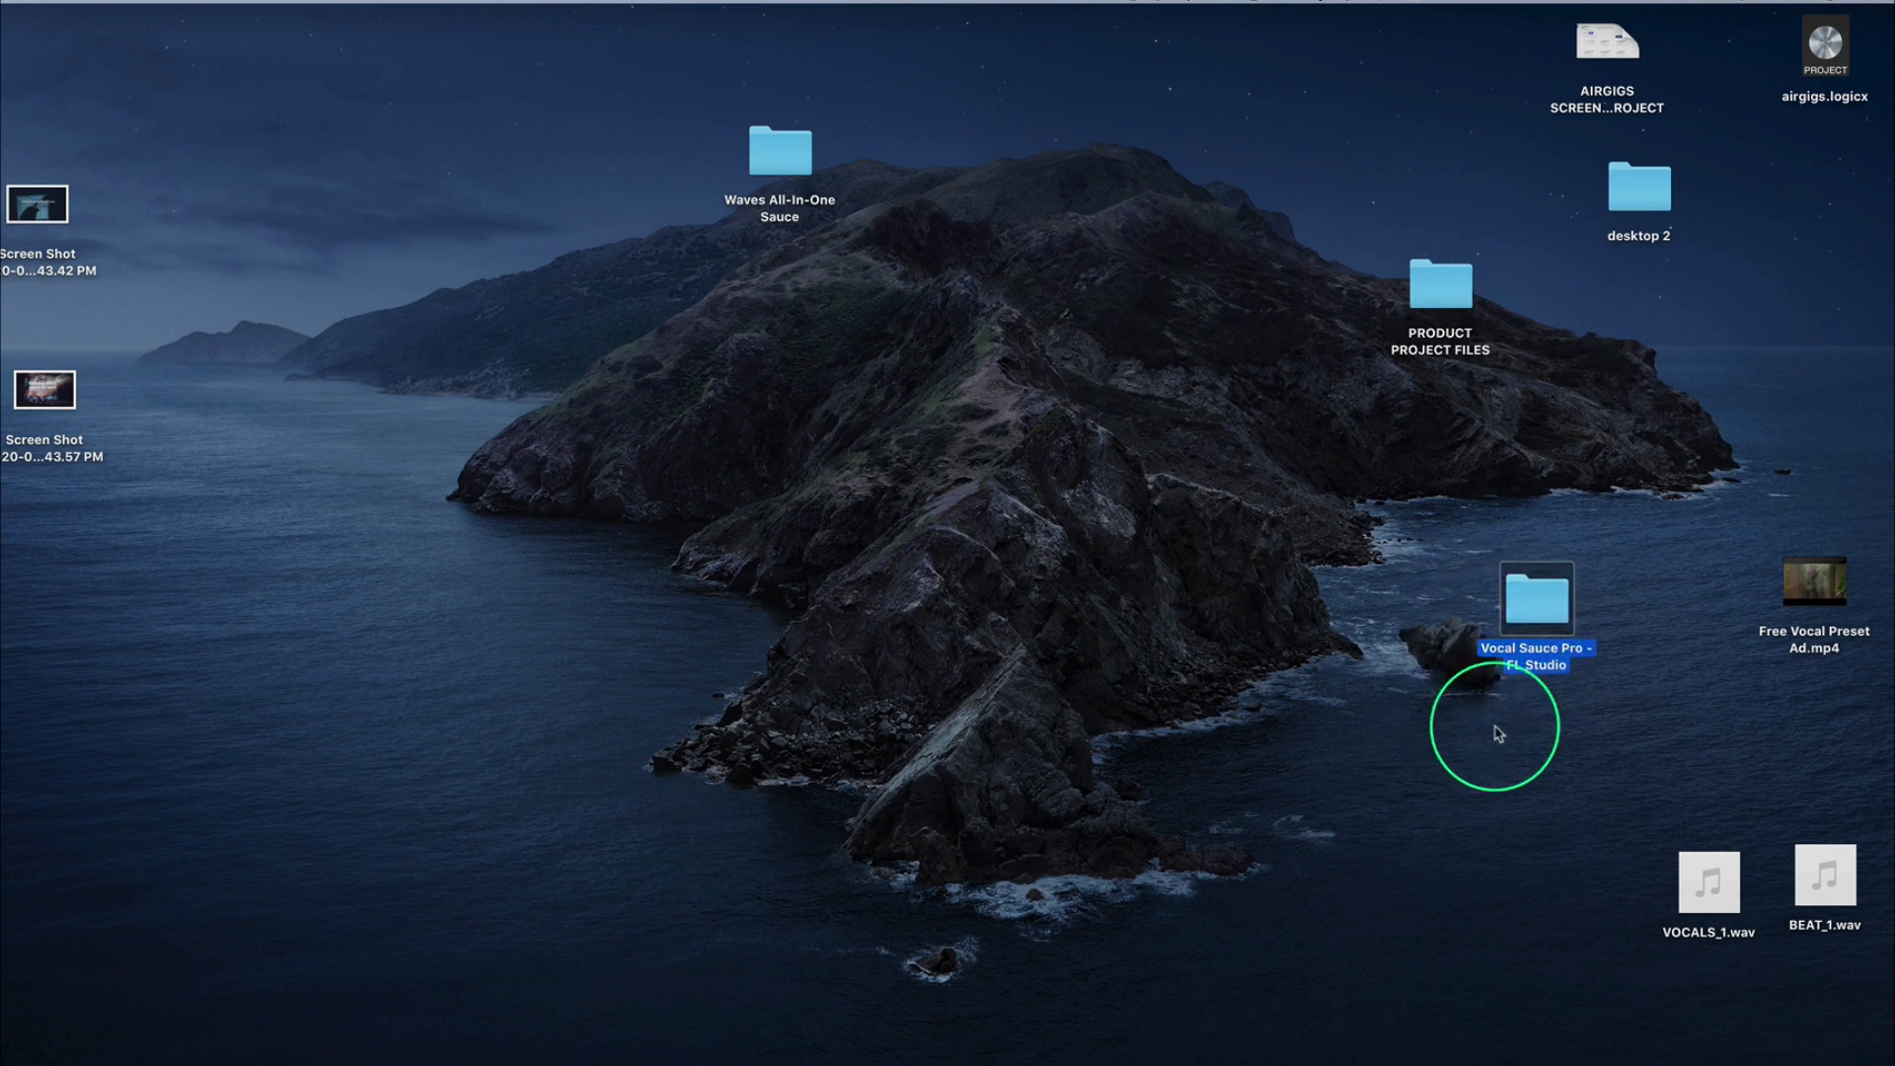
mouse_move(1536, 598)
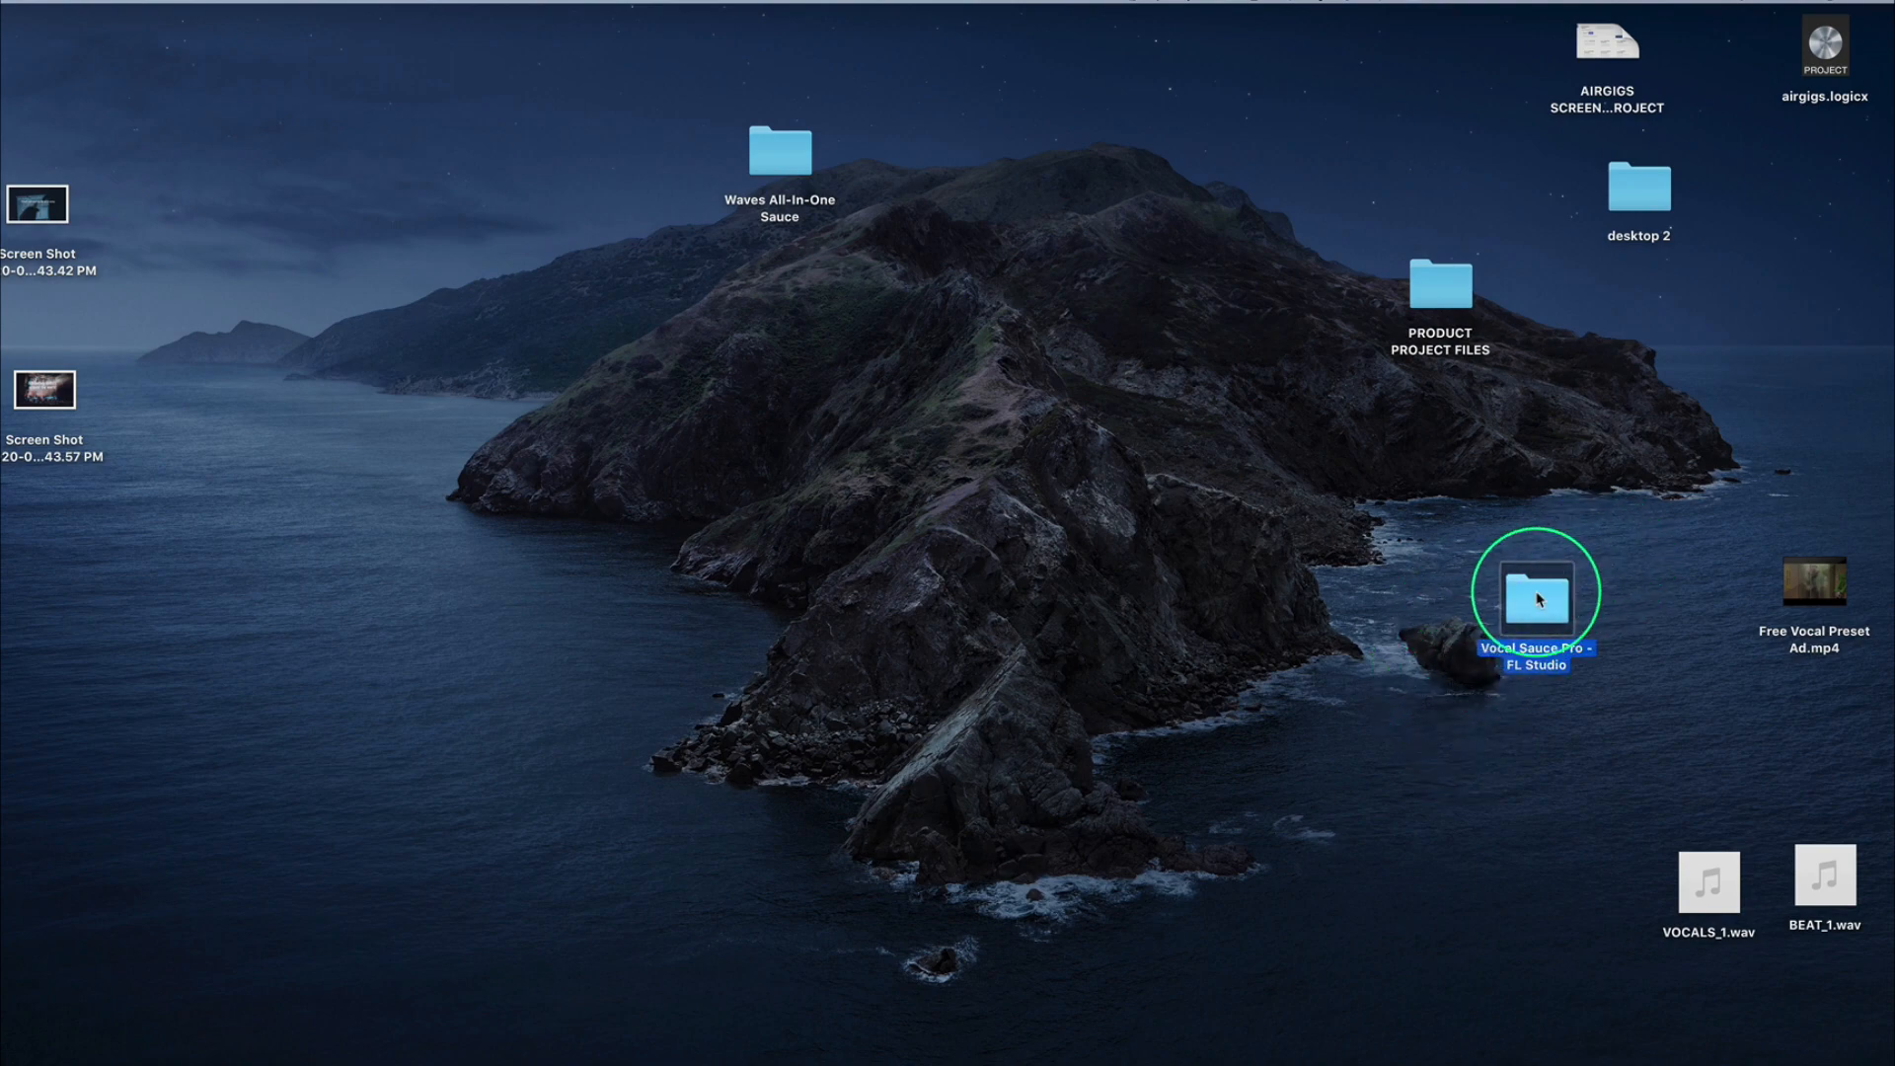
double_click(1535, 598)
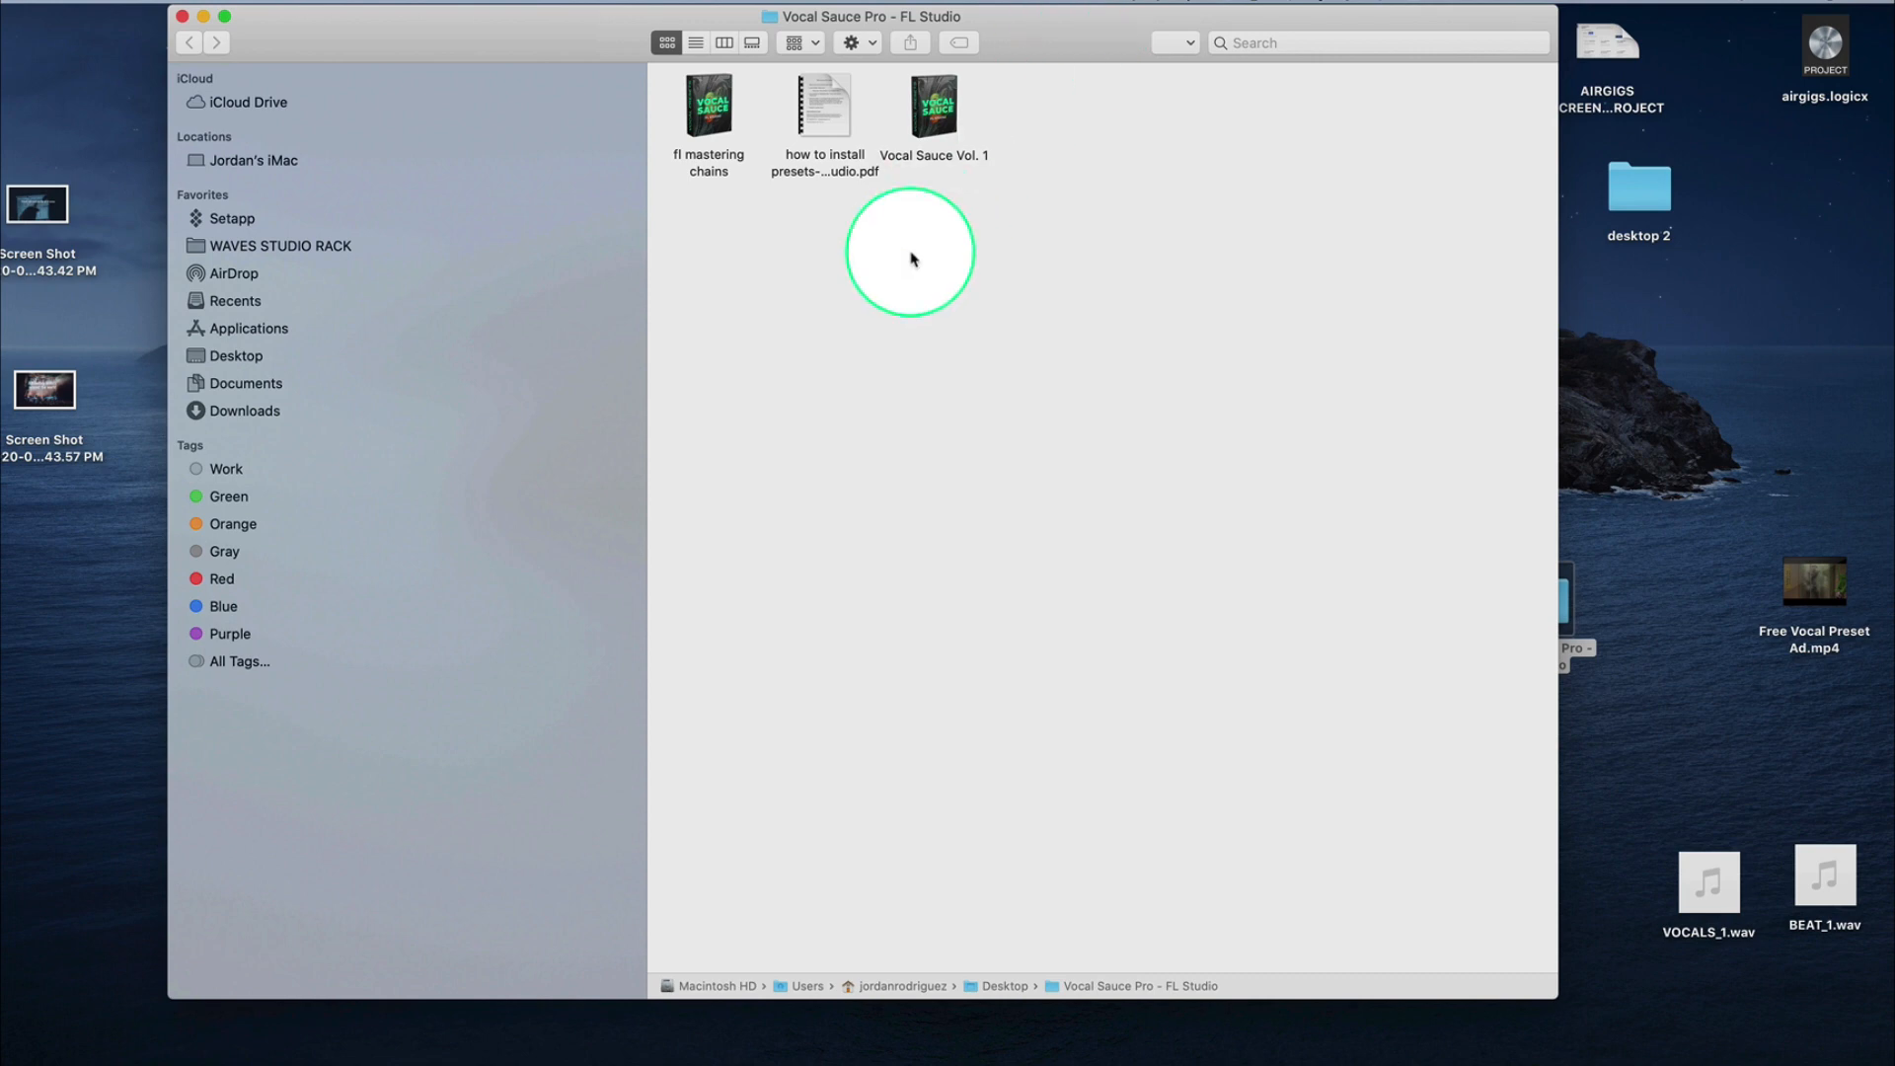
left_click(825, 109)
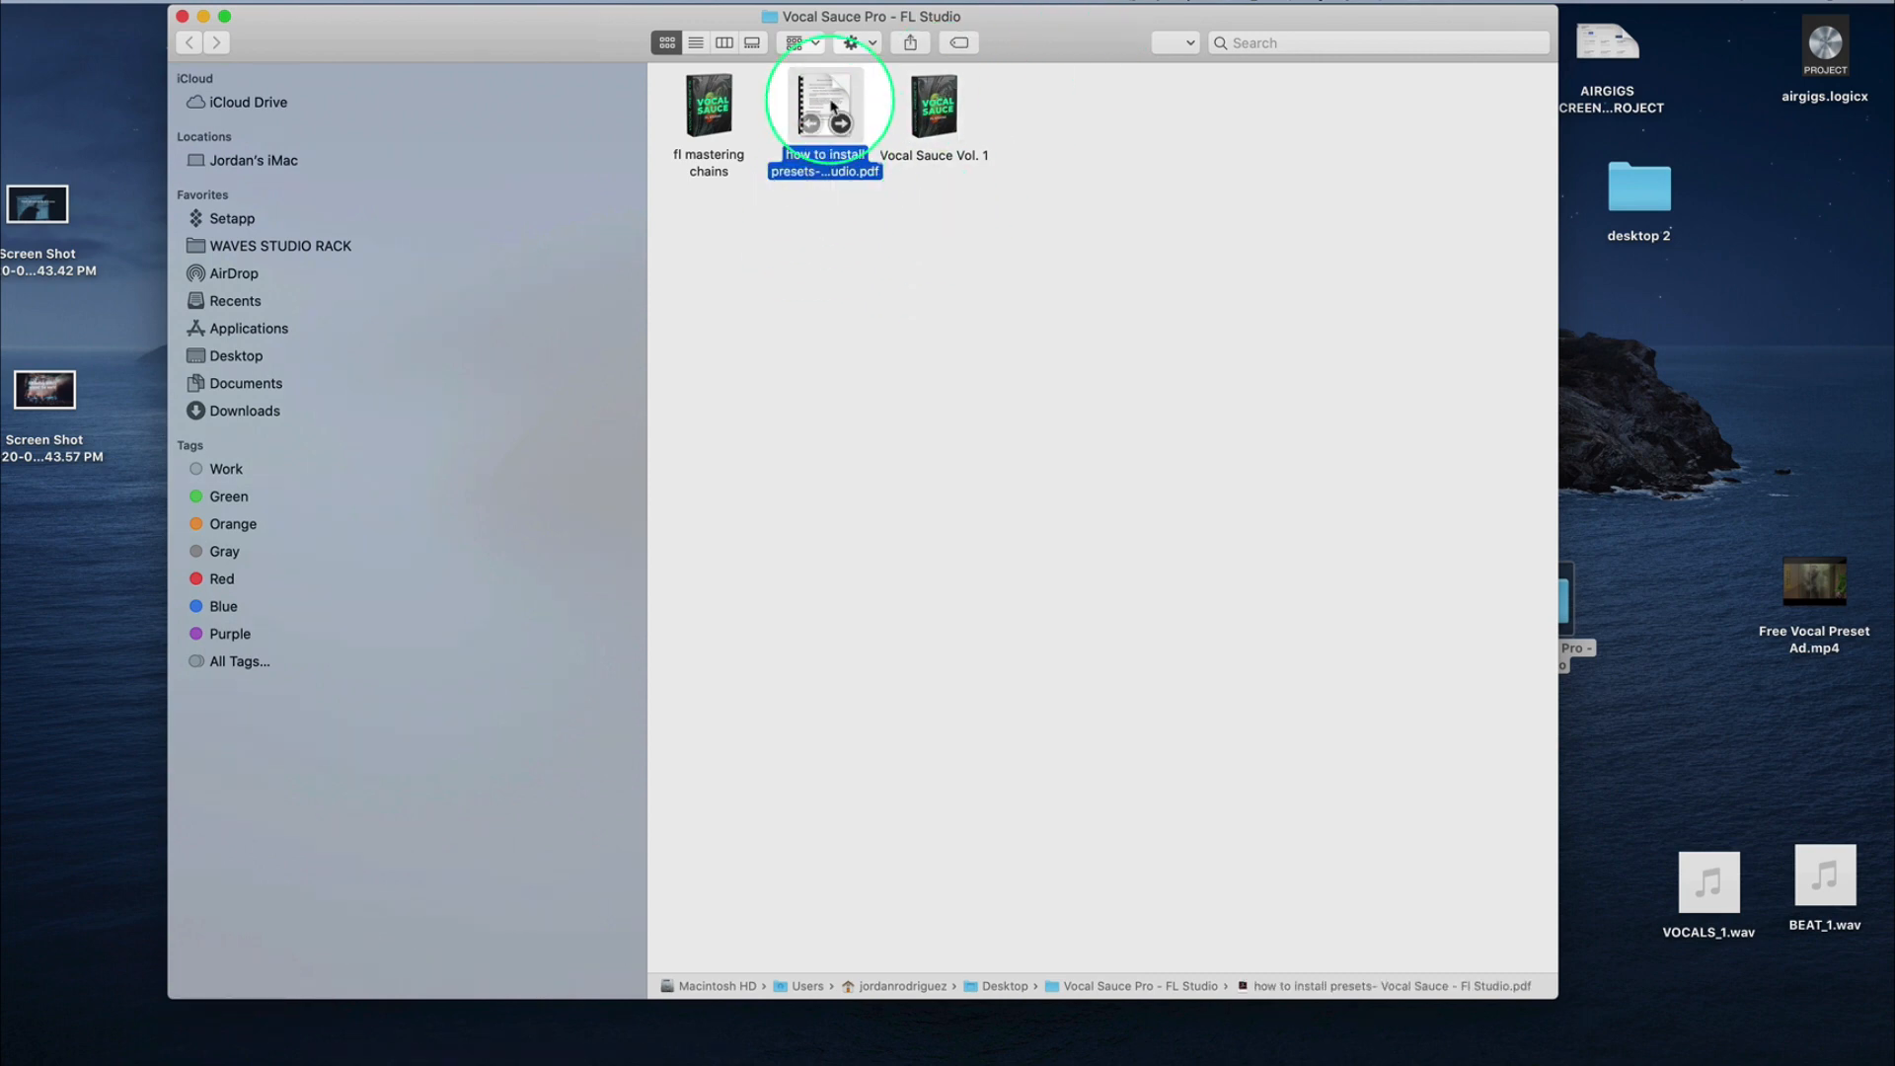
left_click(935, 107)
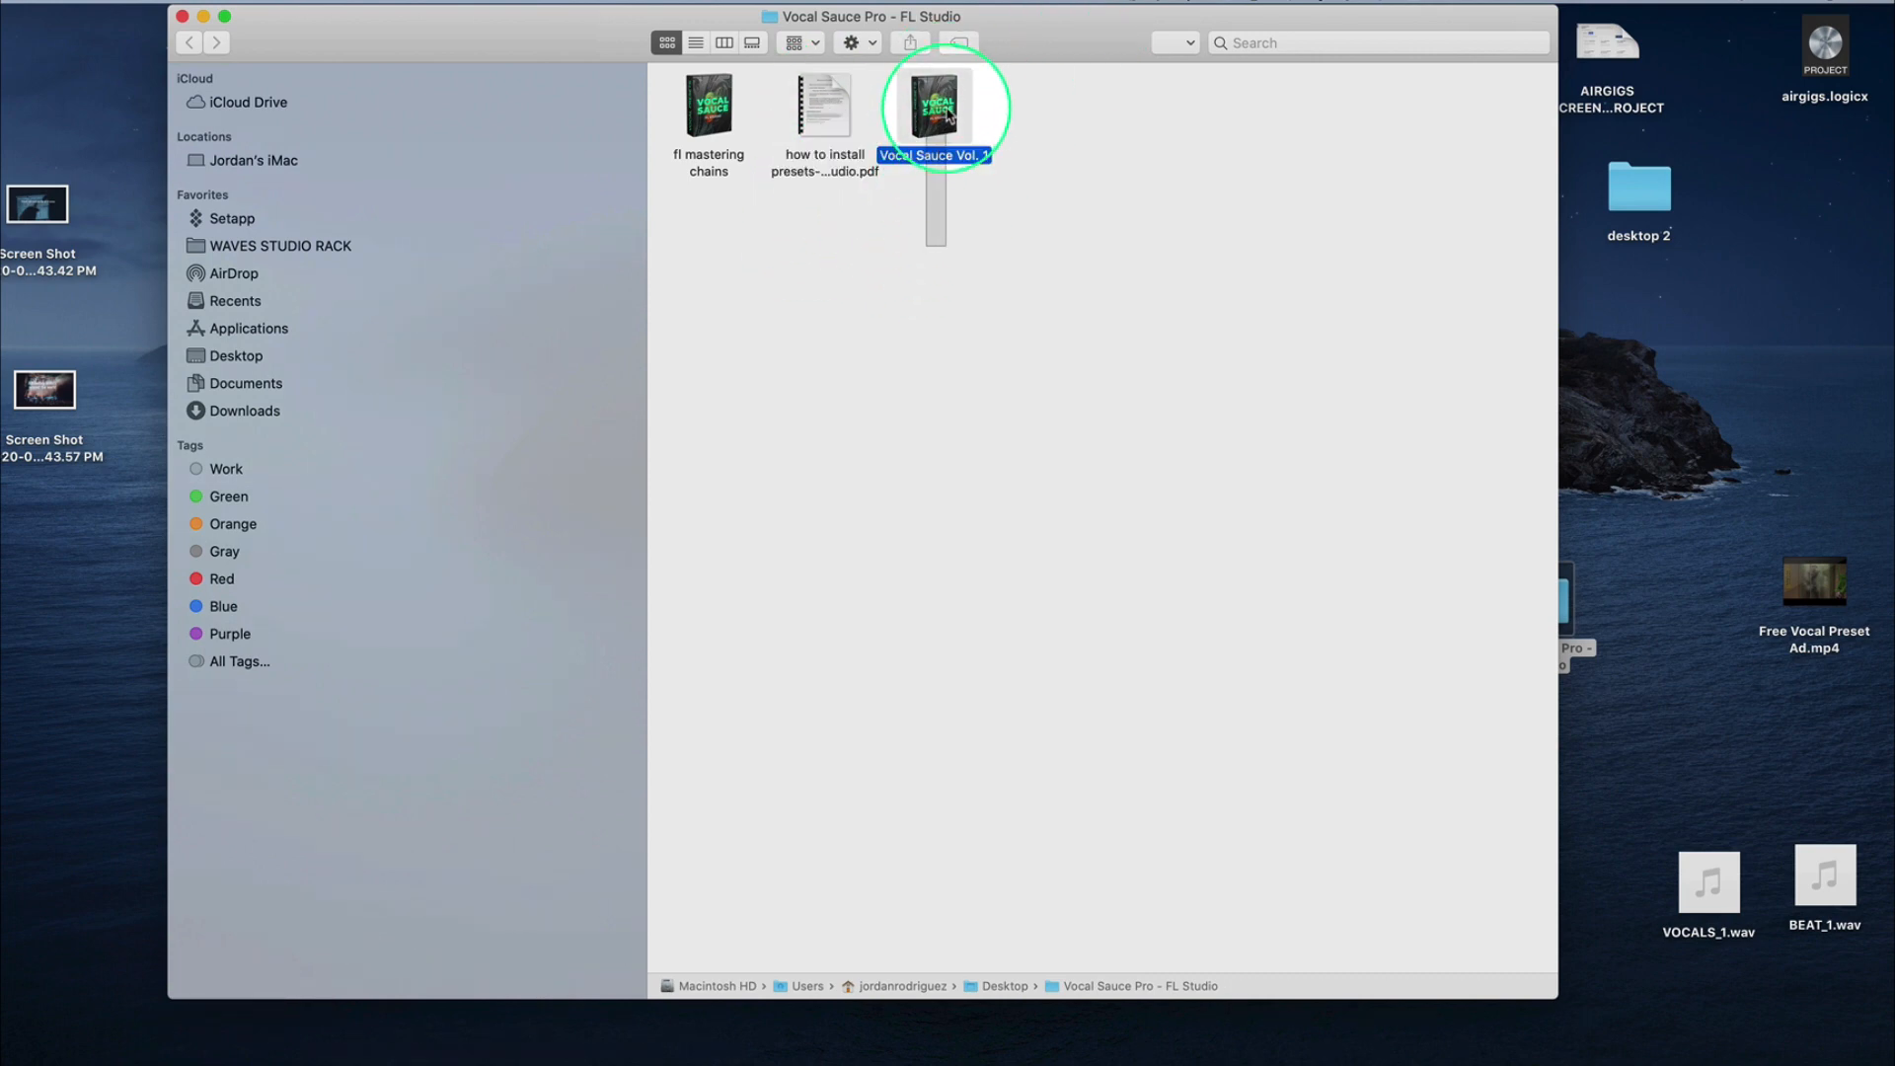
left_click(709, 107)
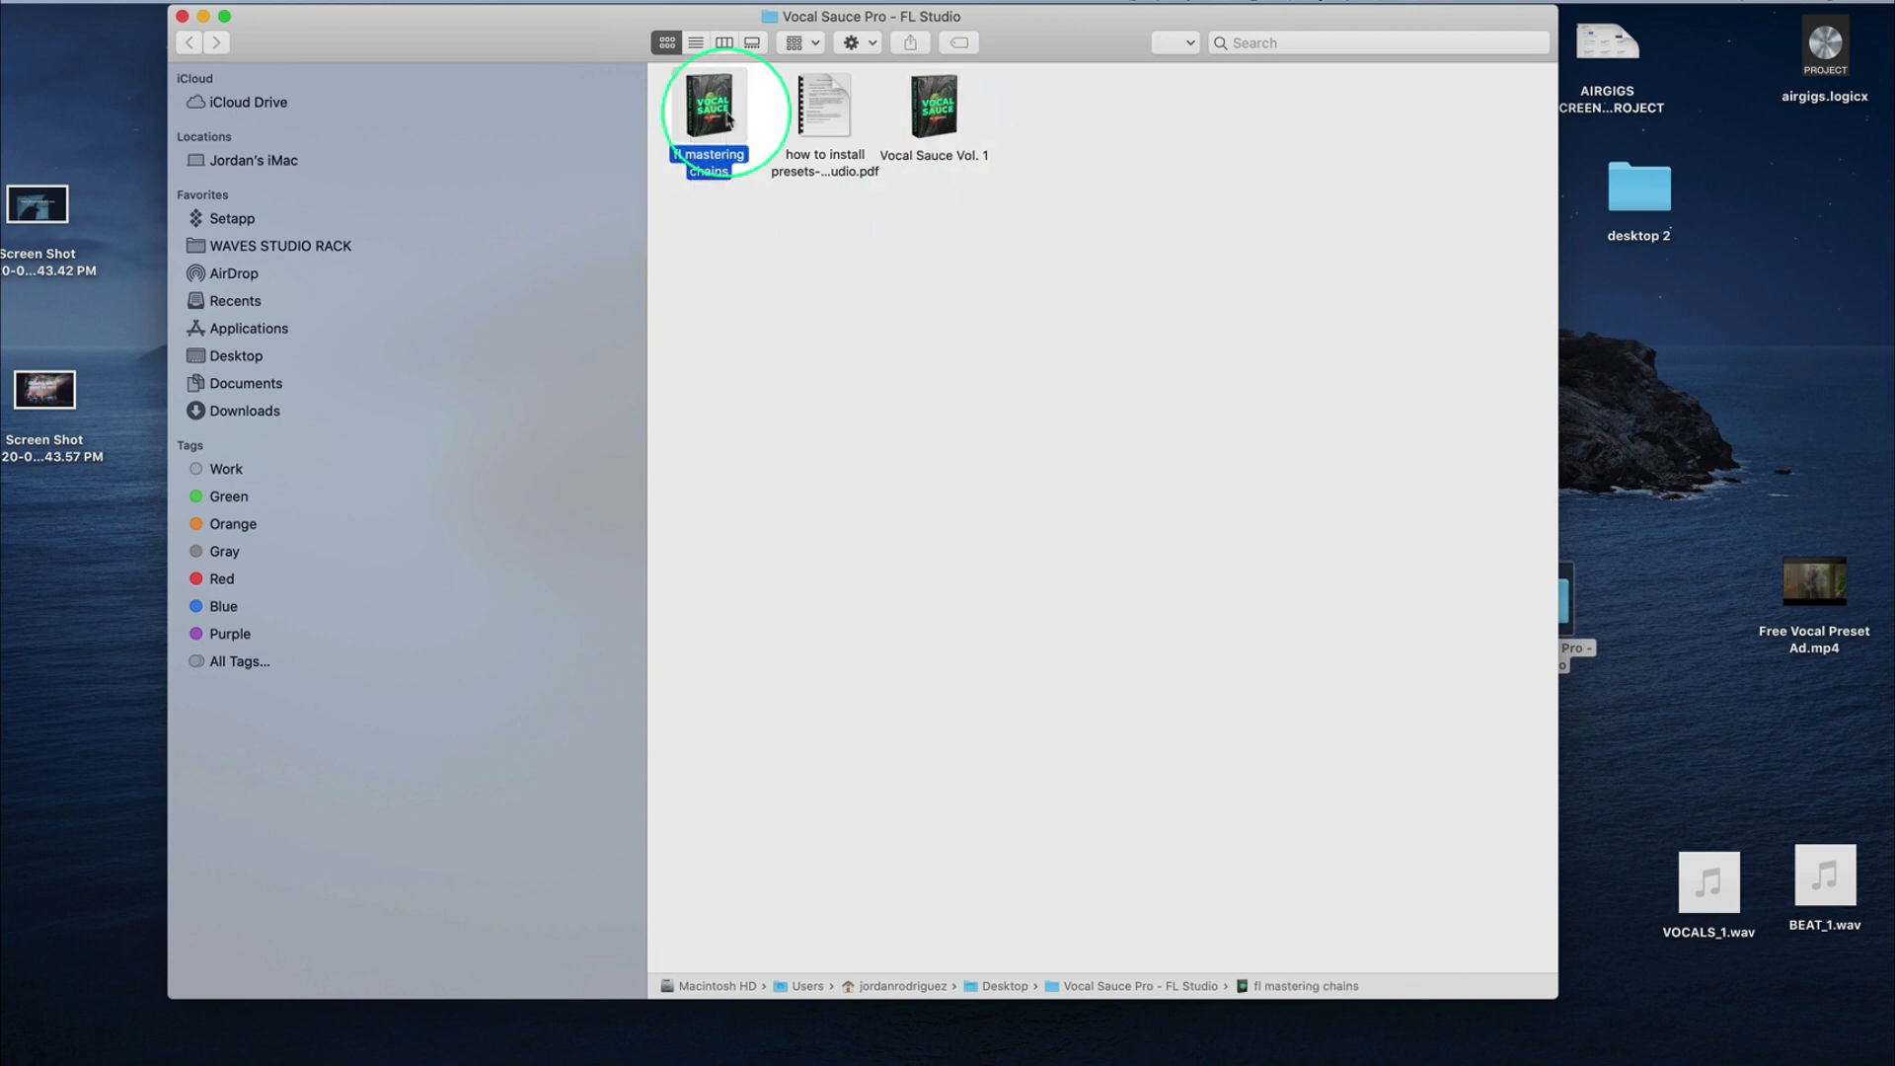
left_click(932, 106)
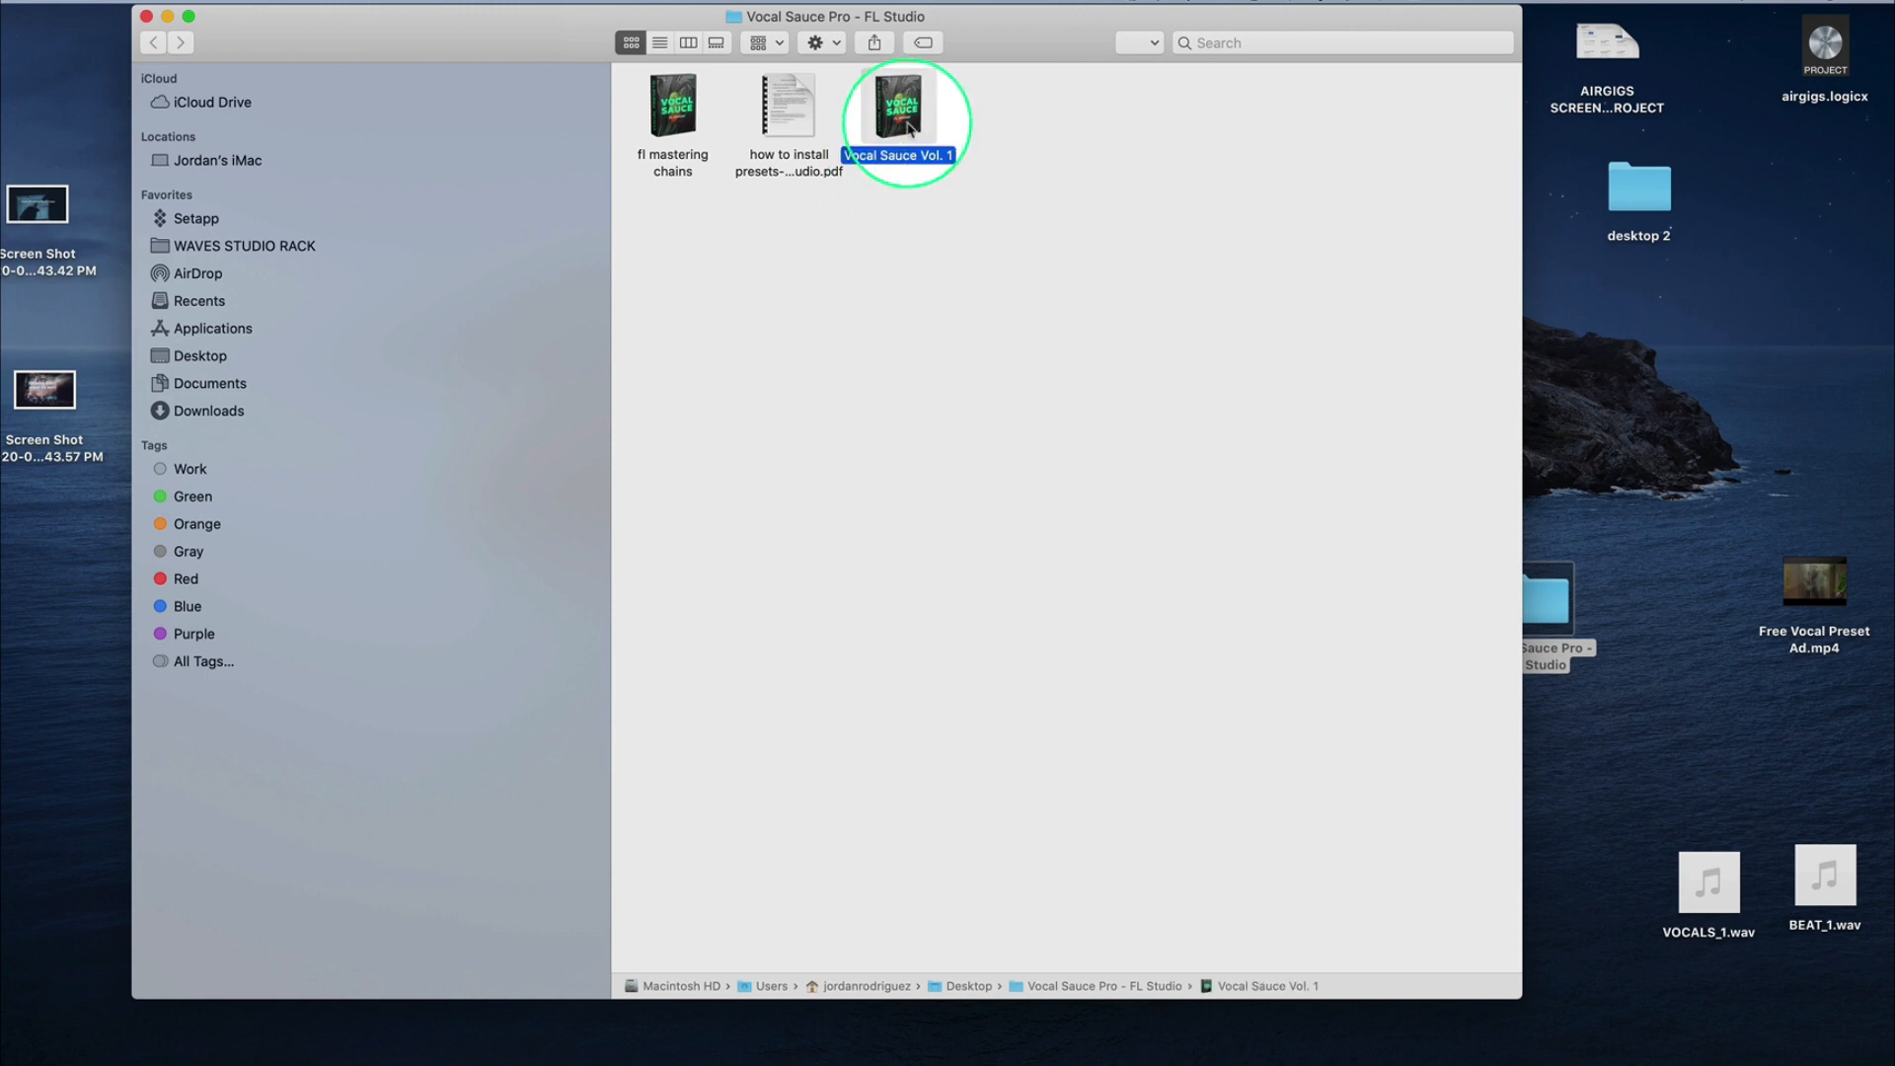
left_click(673, 104)
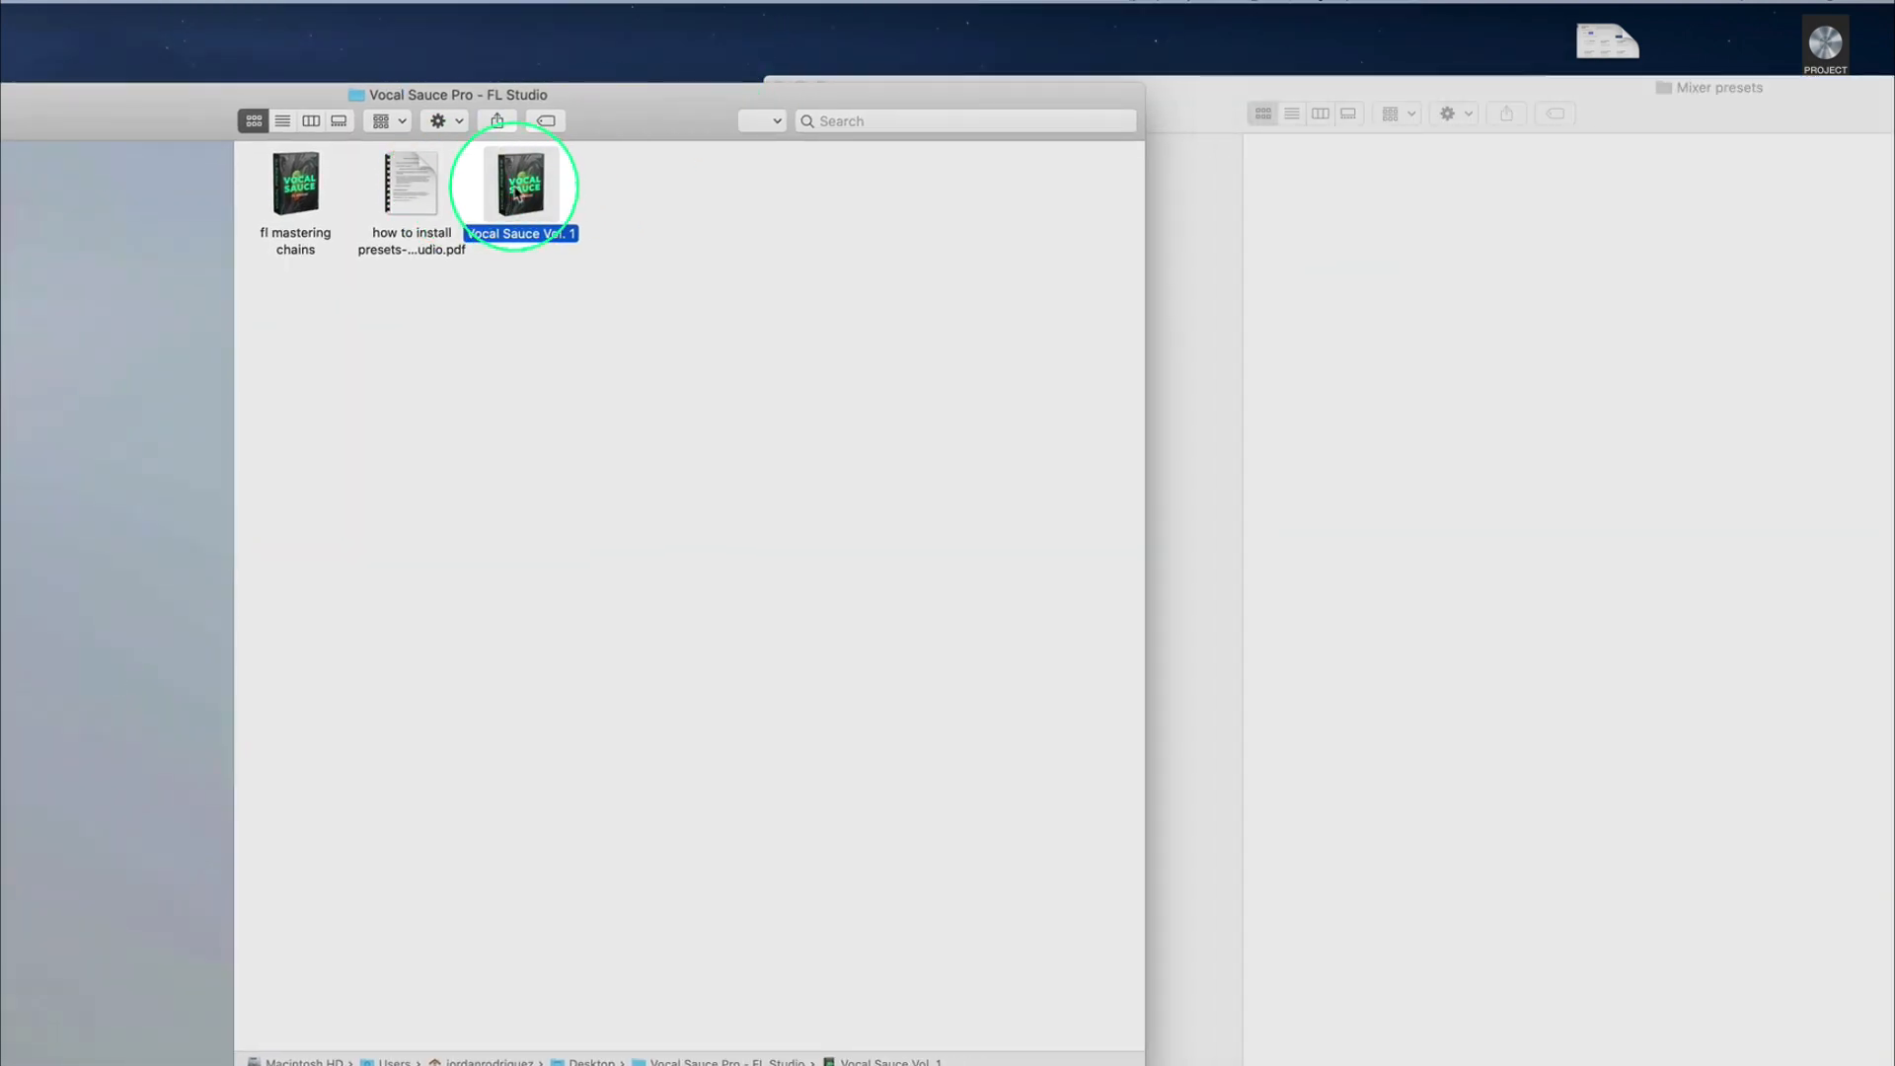
Drag Vocal Sauce Vol. 1 and fl mastering chains into Mixer presets, then close the Finder windows
left_click_drag(521, 188, 1390, 205)
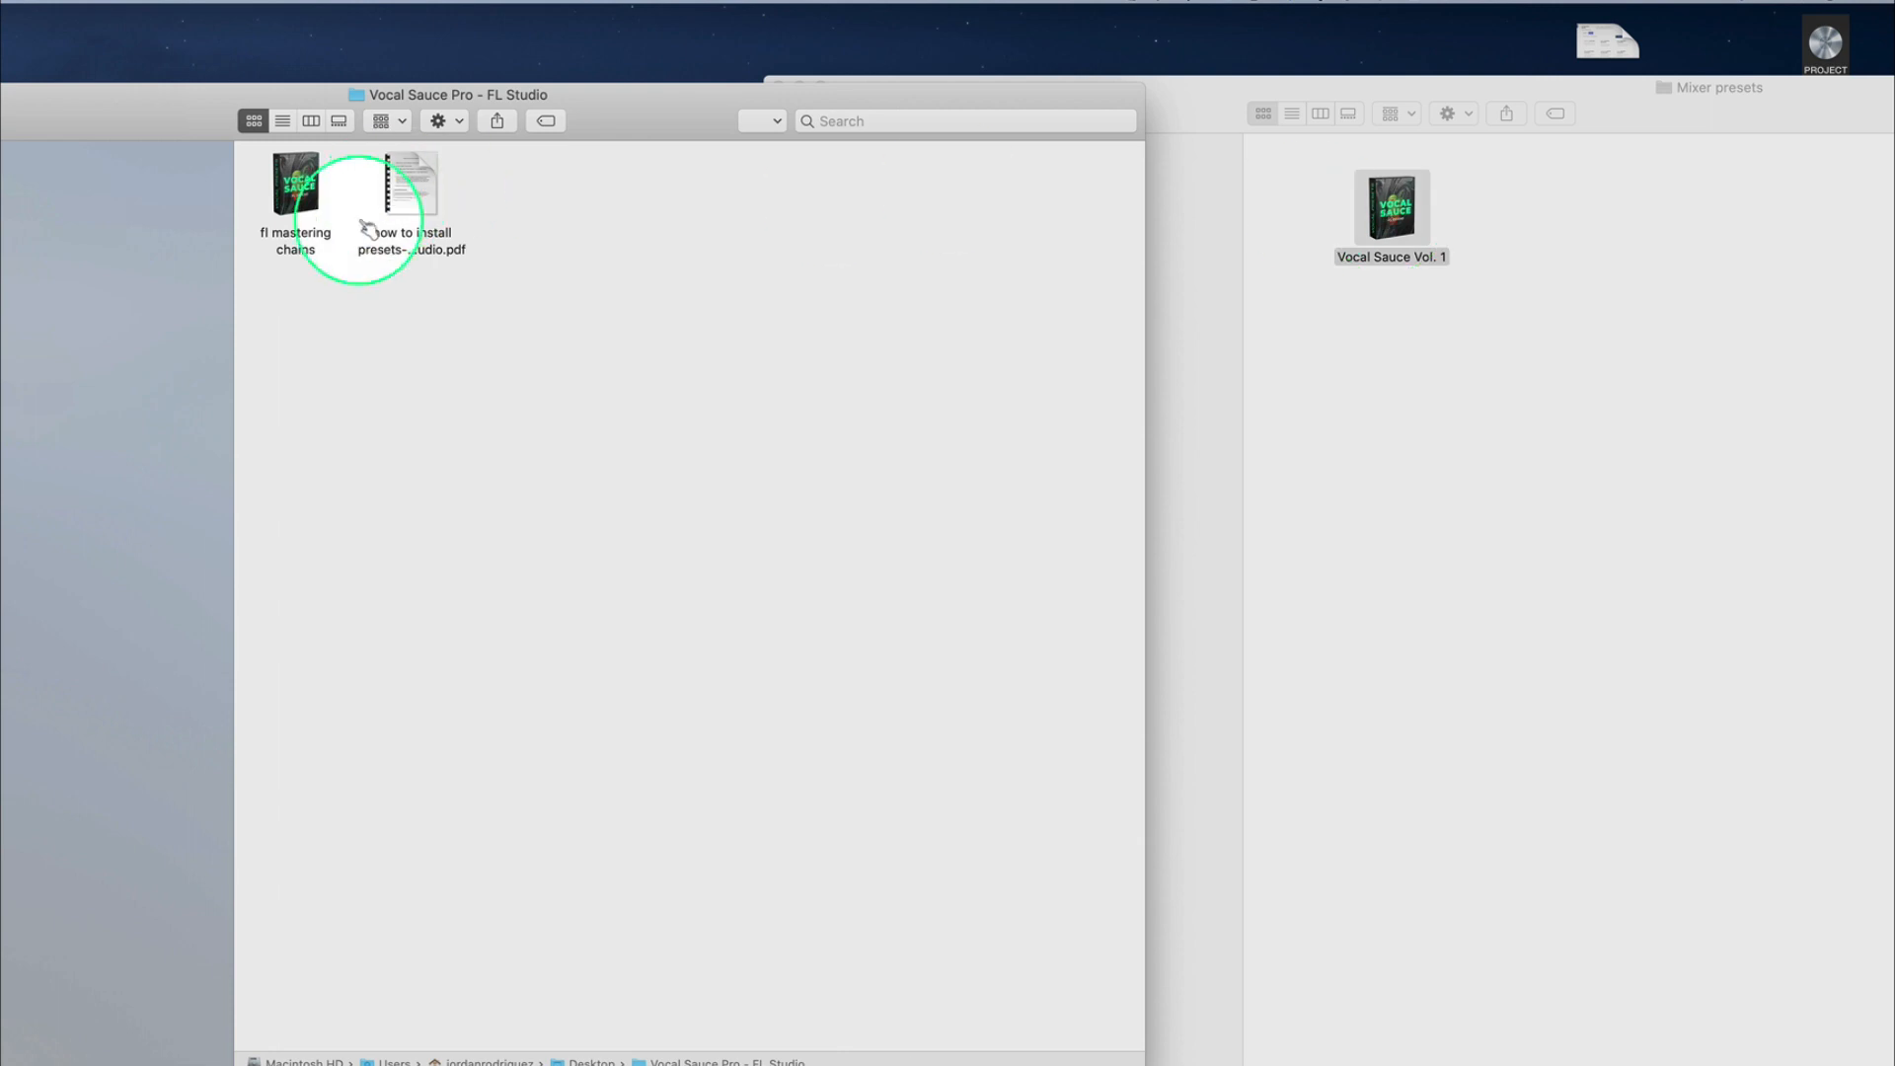
left_click_drag(295, 188, 1550, 205)
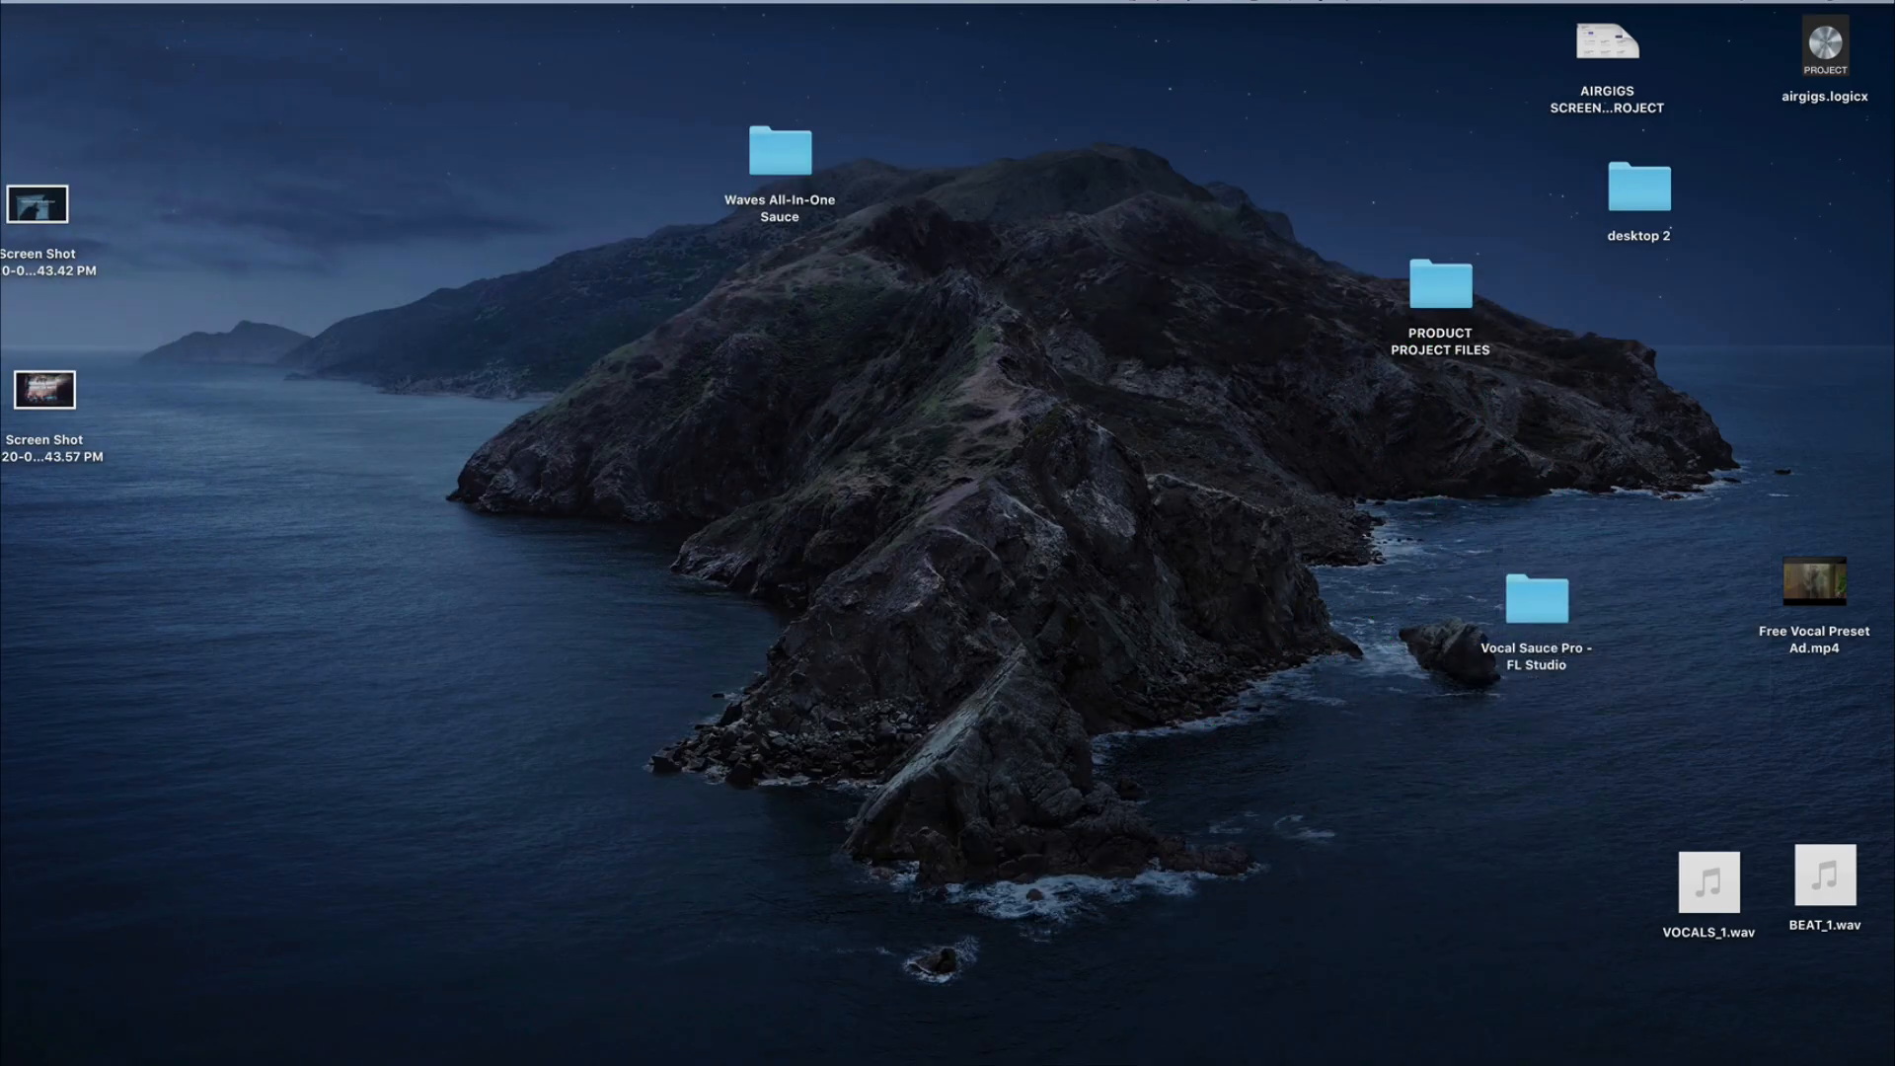
left_click(1825, 46)
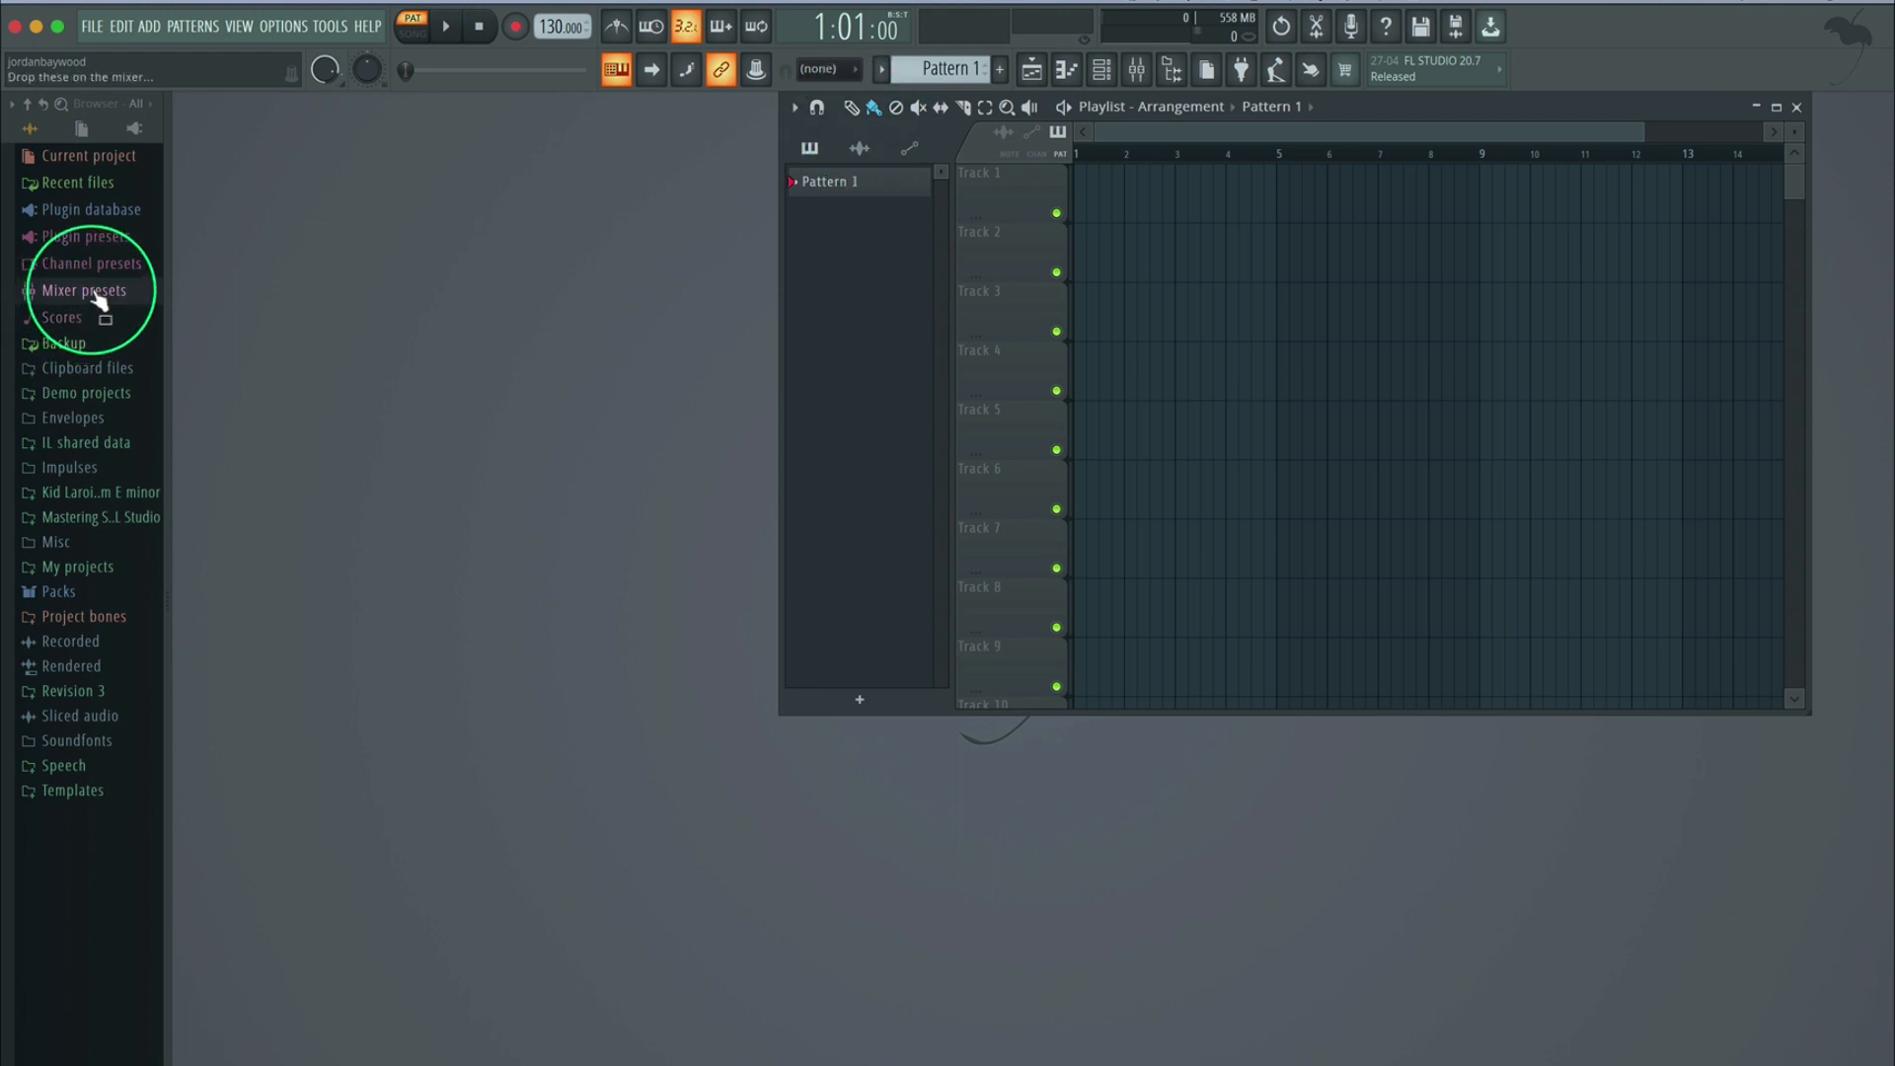
mouse_move(85, 284)
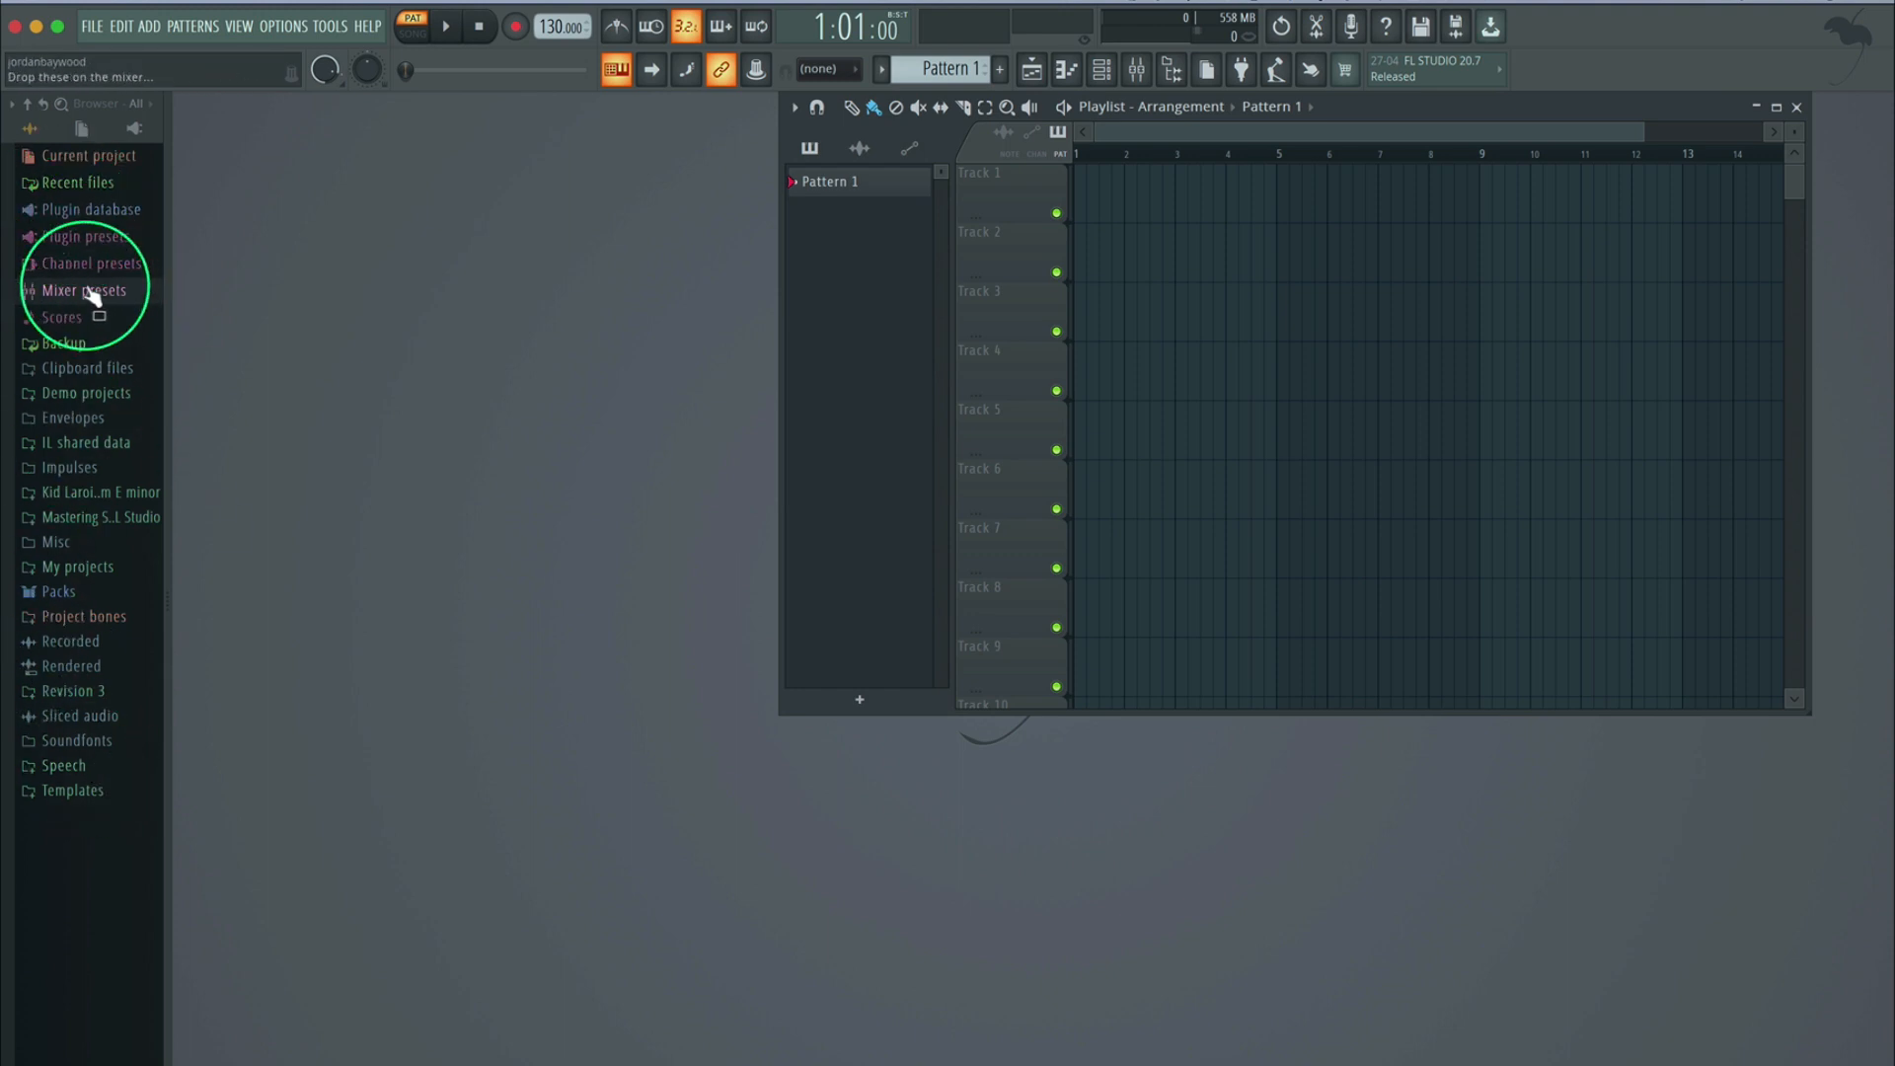
Expand Mixer presets in the browser to reveal fl mastering chains and Vocal Sauce Vol. 1
left_click(85, 291)
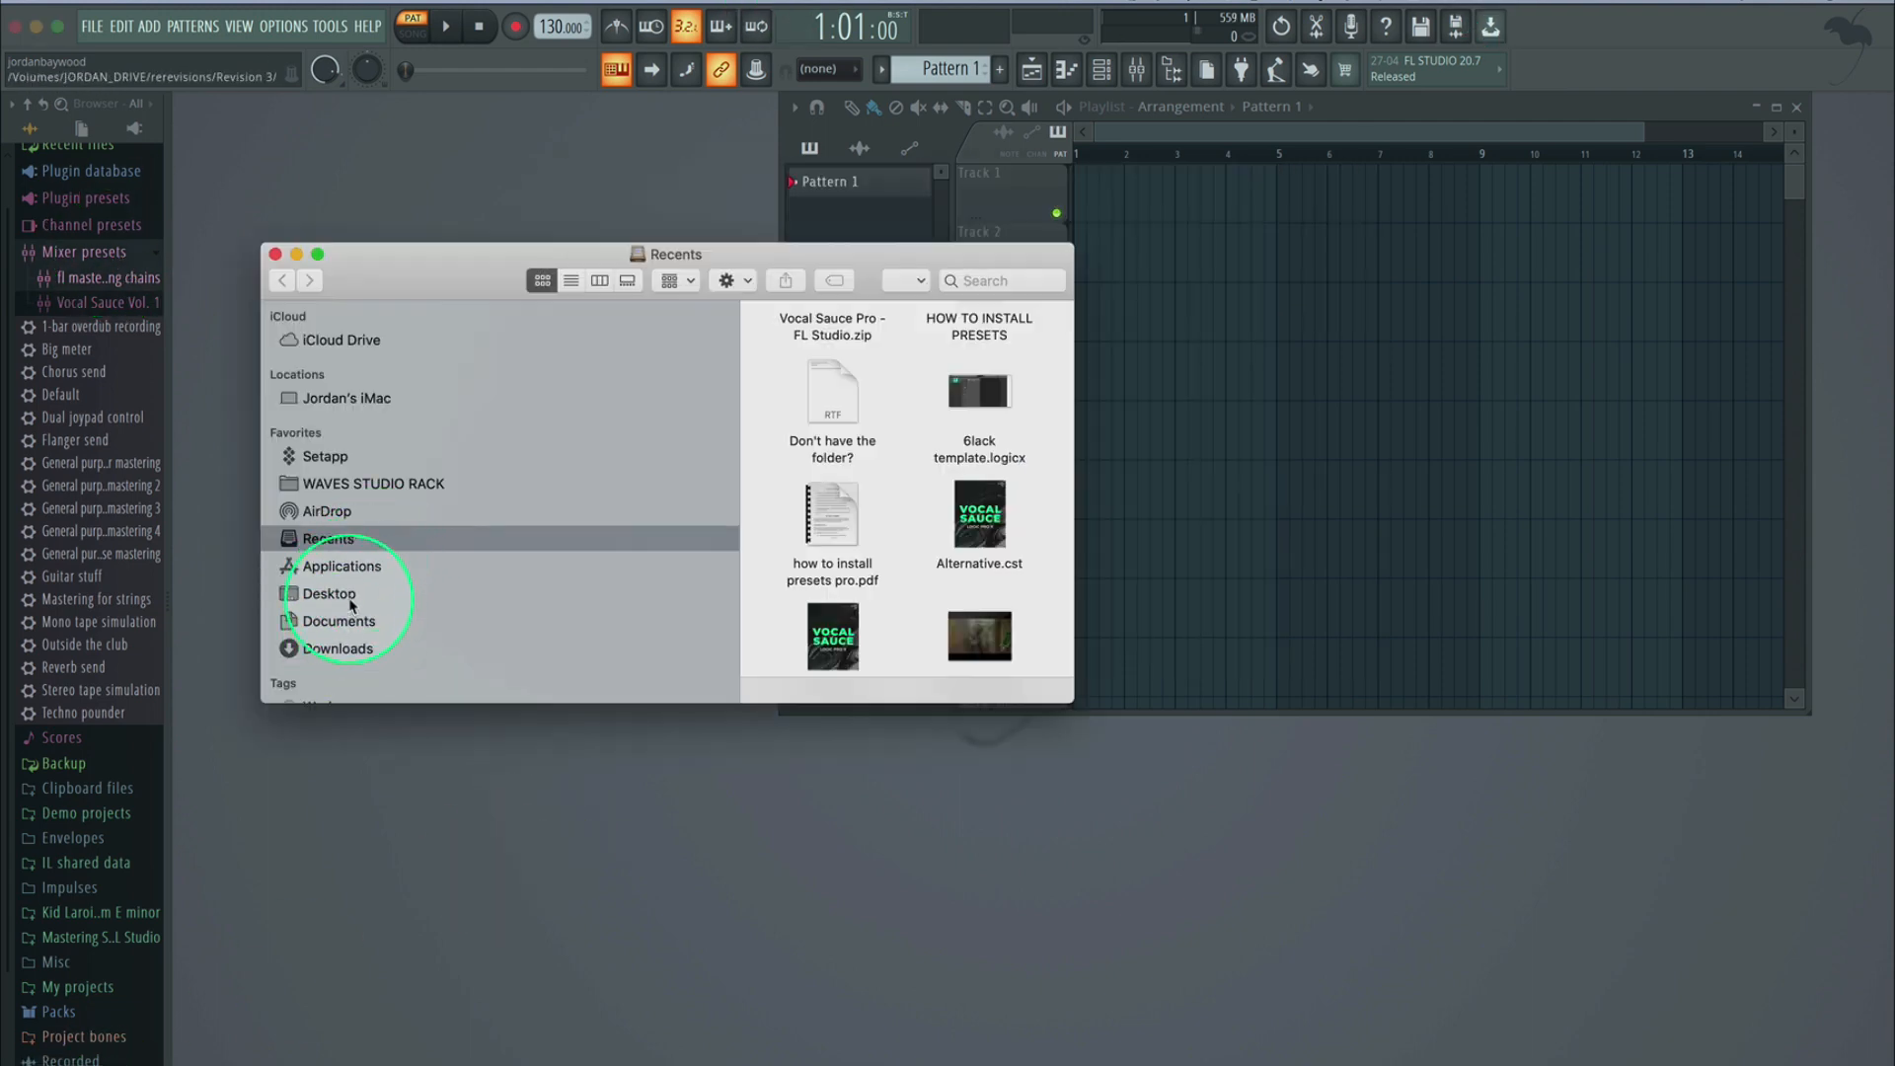
Load VOCALS_1.wav and BEAT_1.wav from the Desktop into the playlist and close the dialog
left_click(329, 592)
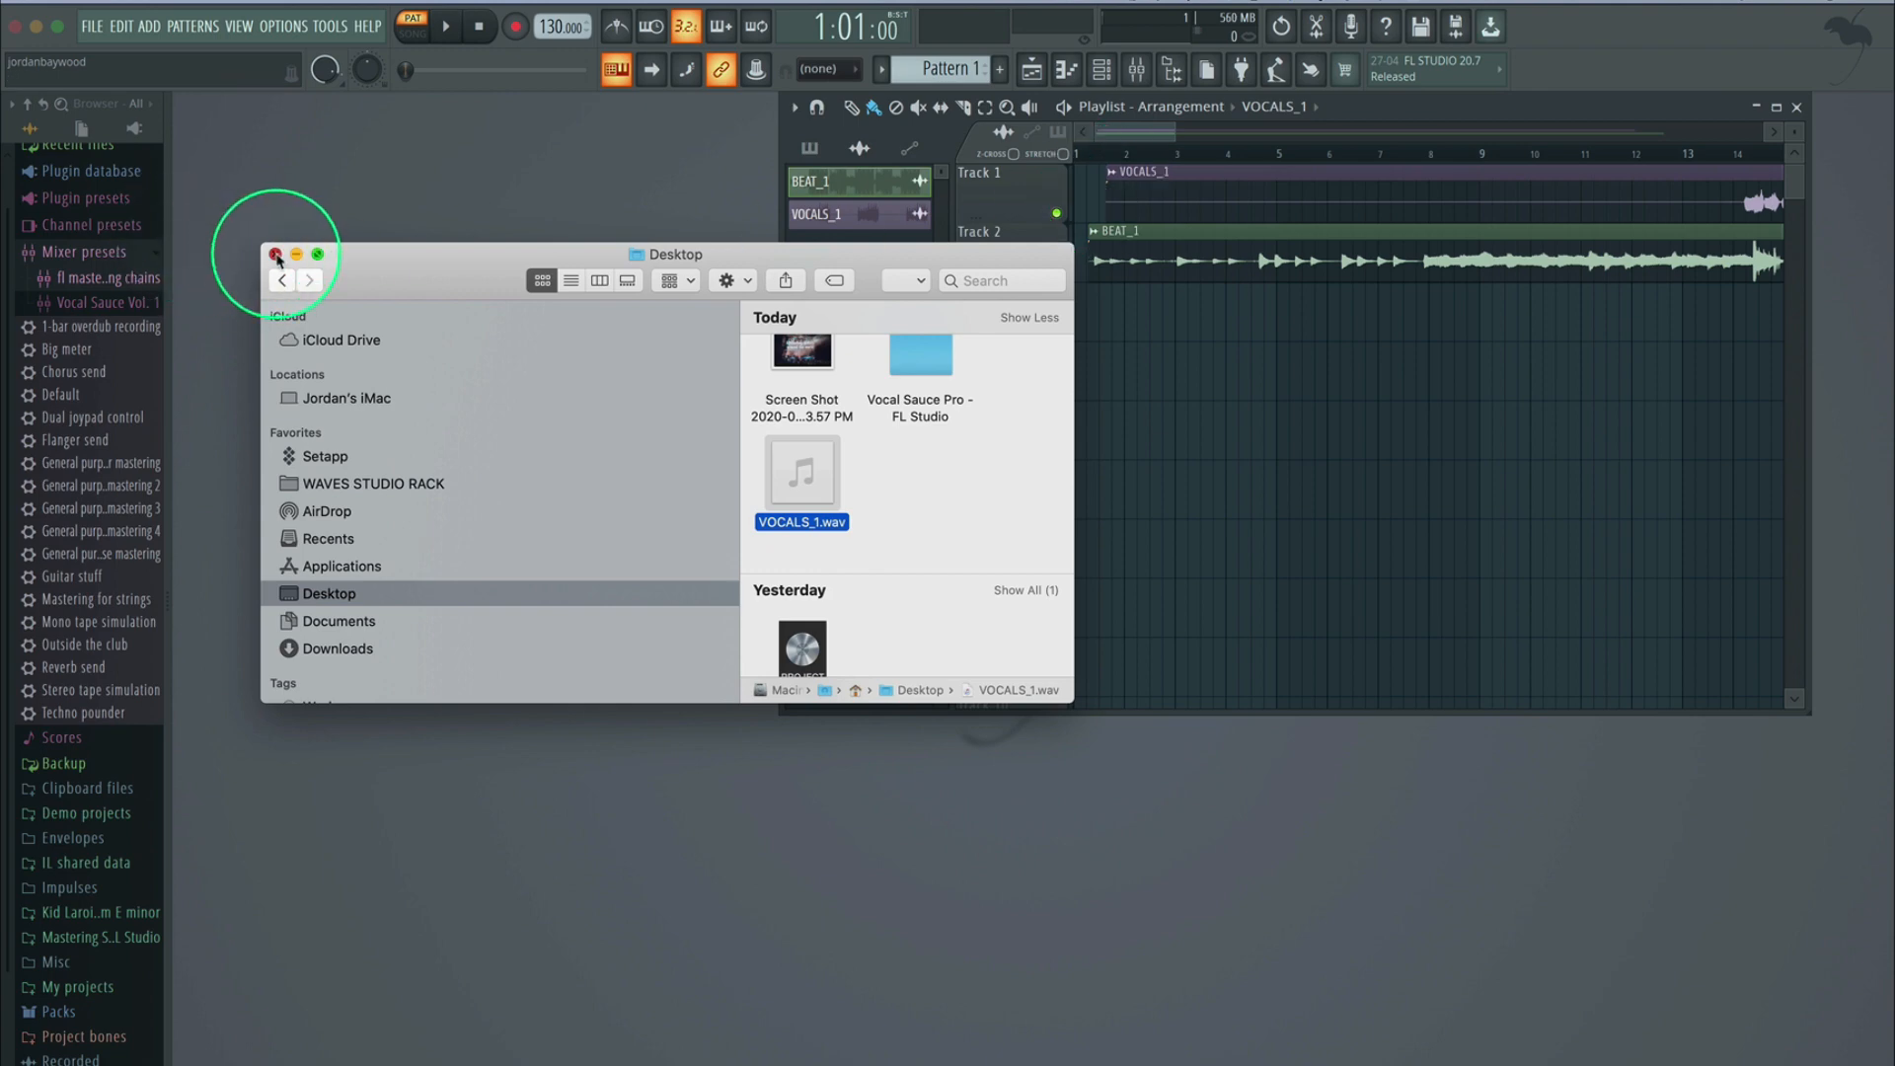
left_click(276, 255)
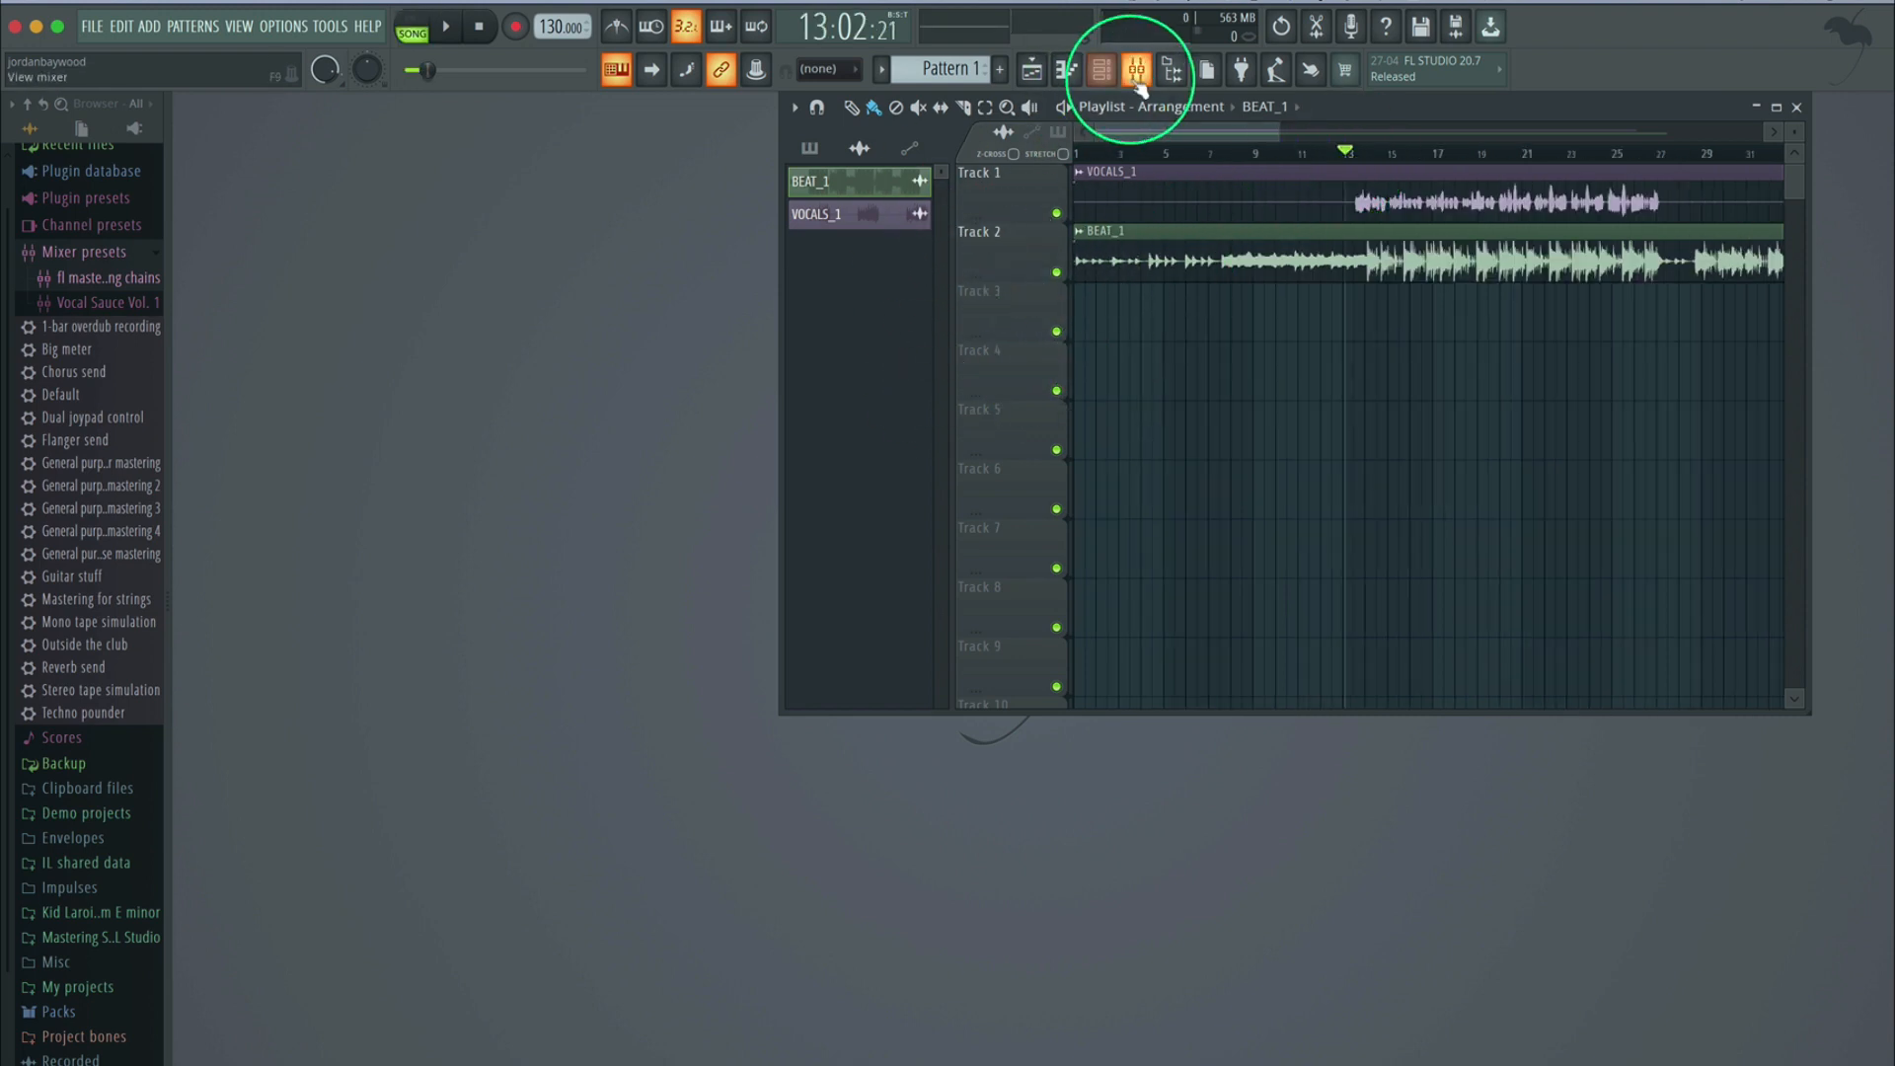
Show the mixer alongside the playlist
left_click(1134, 70)
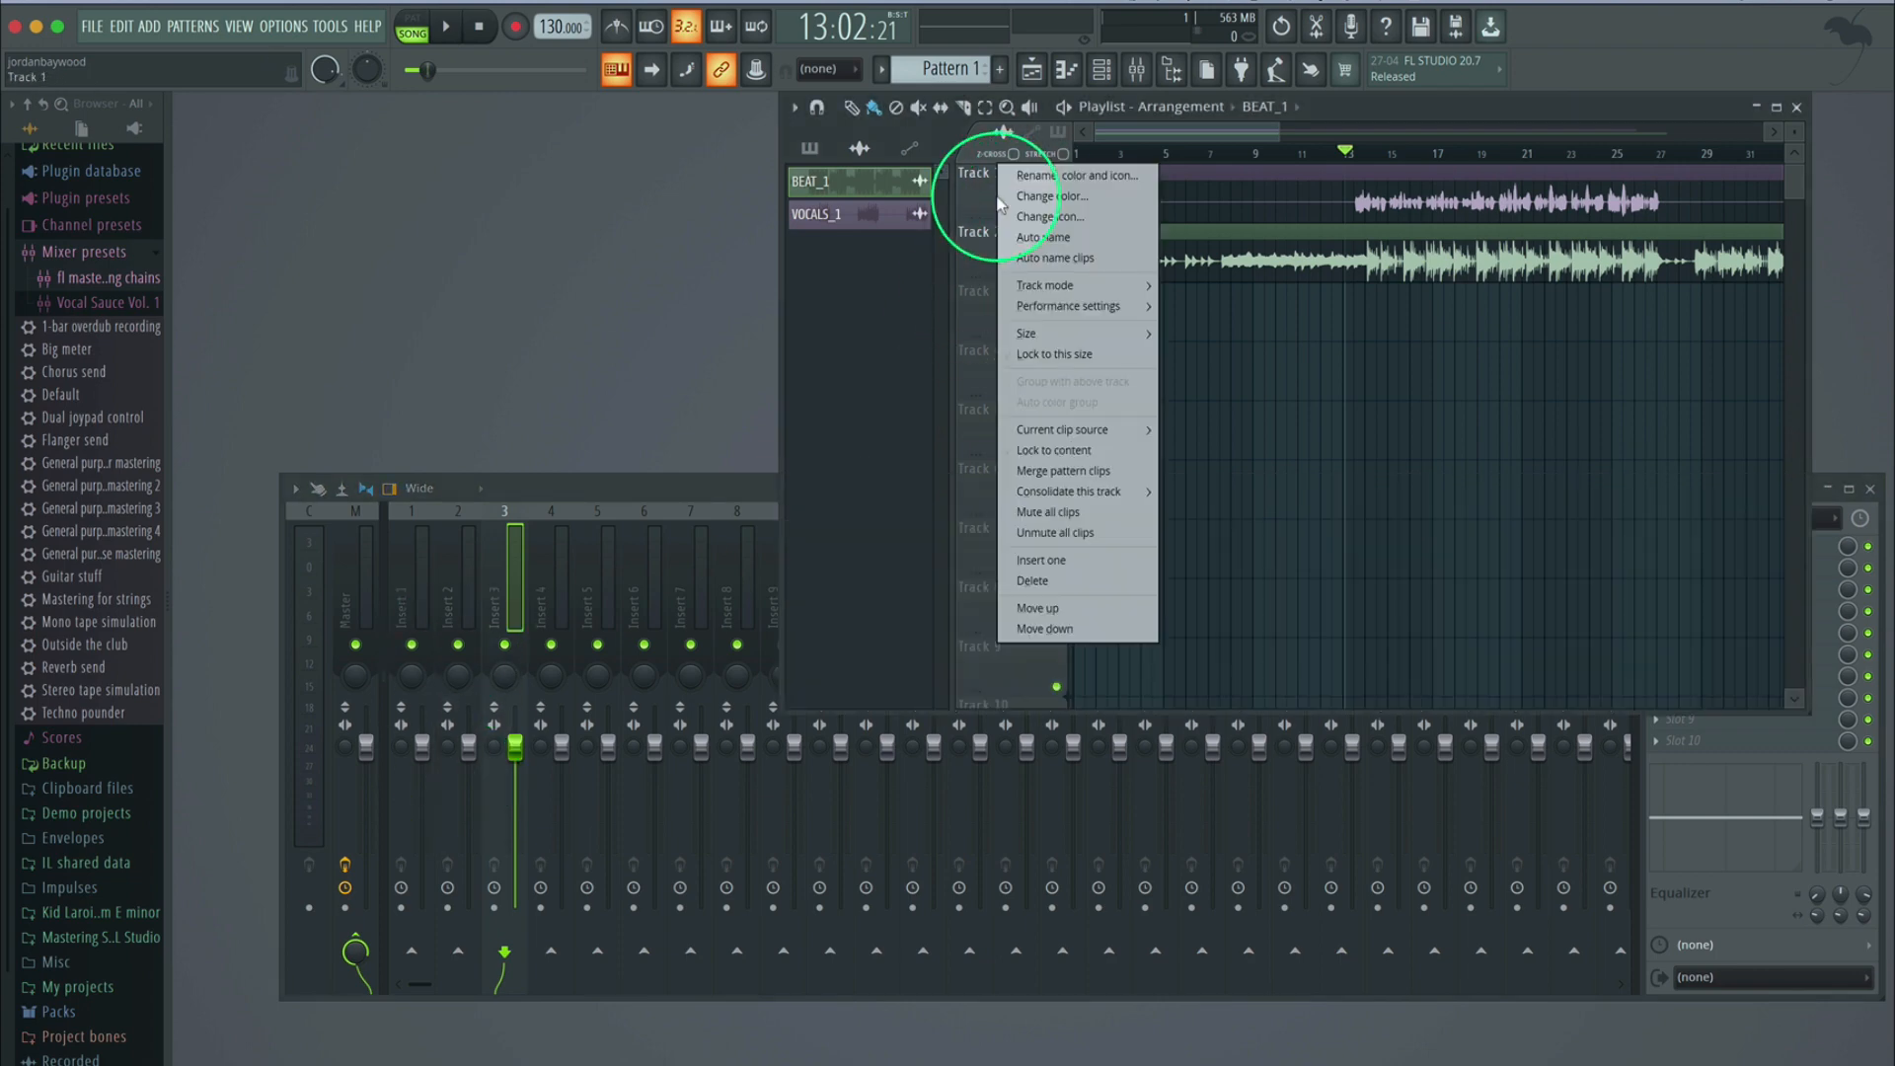
mouse_move(1055, 258)
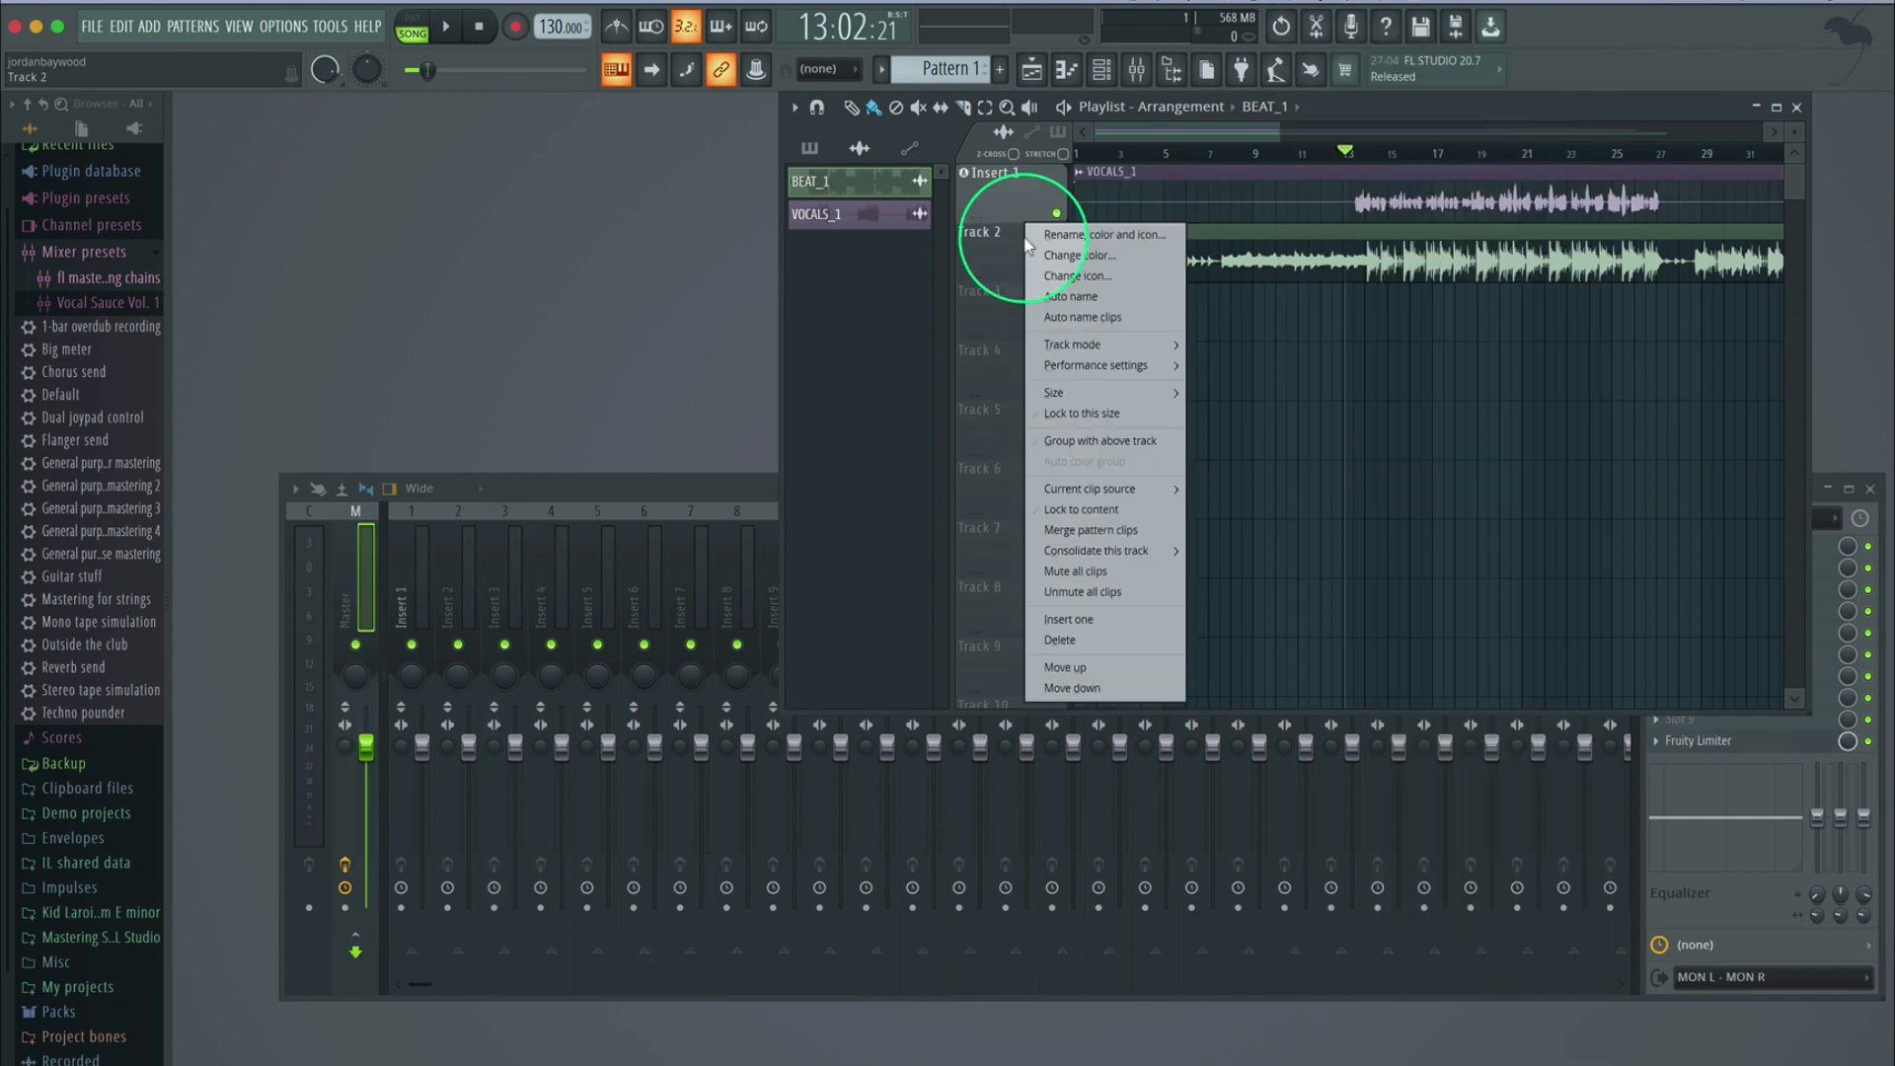
mouse_move(1102, 344)
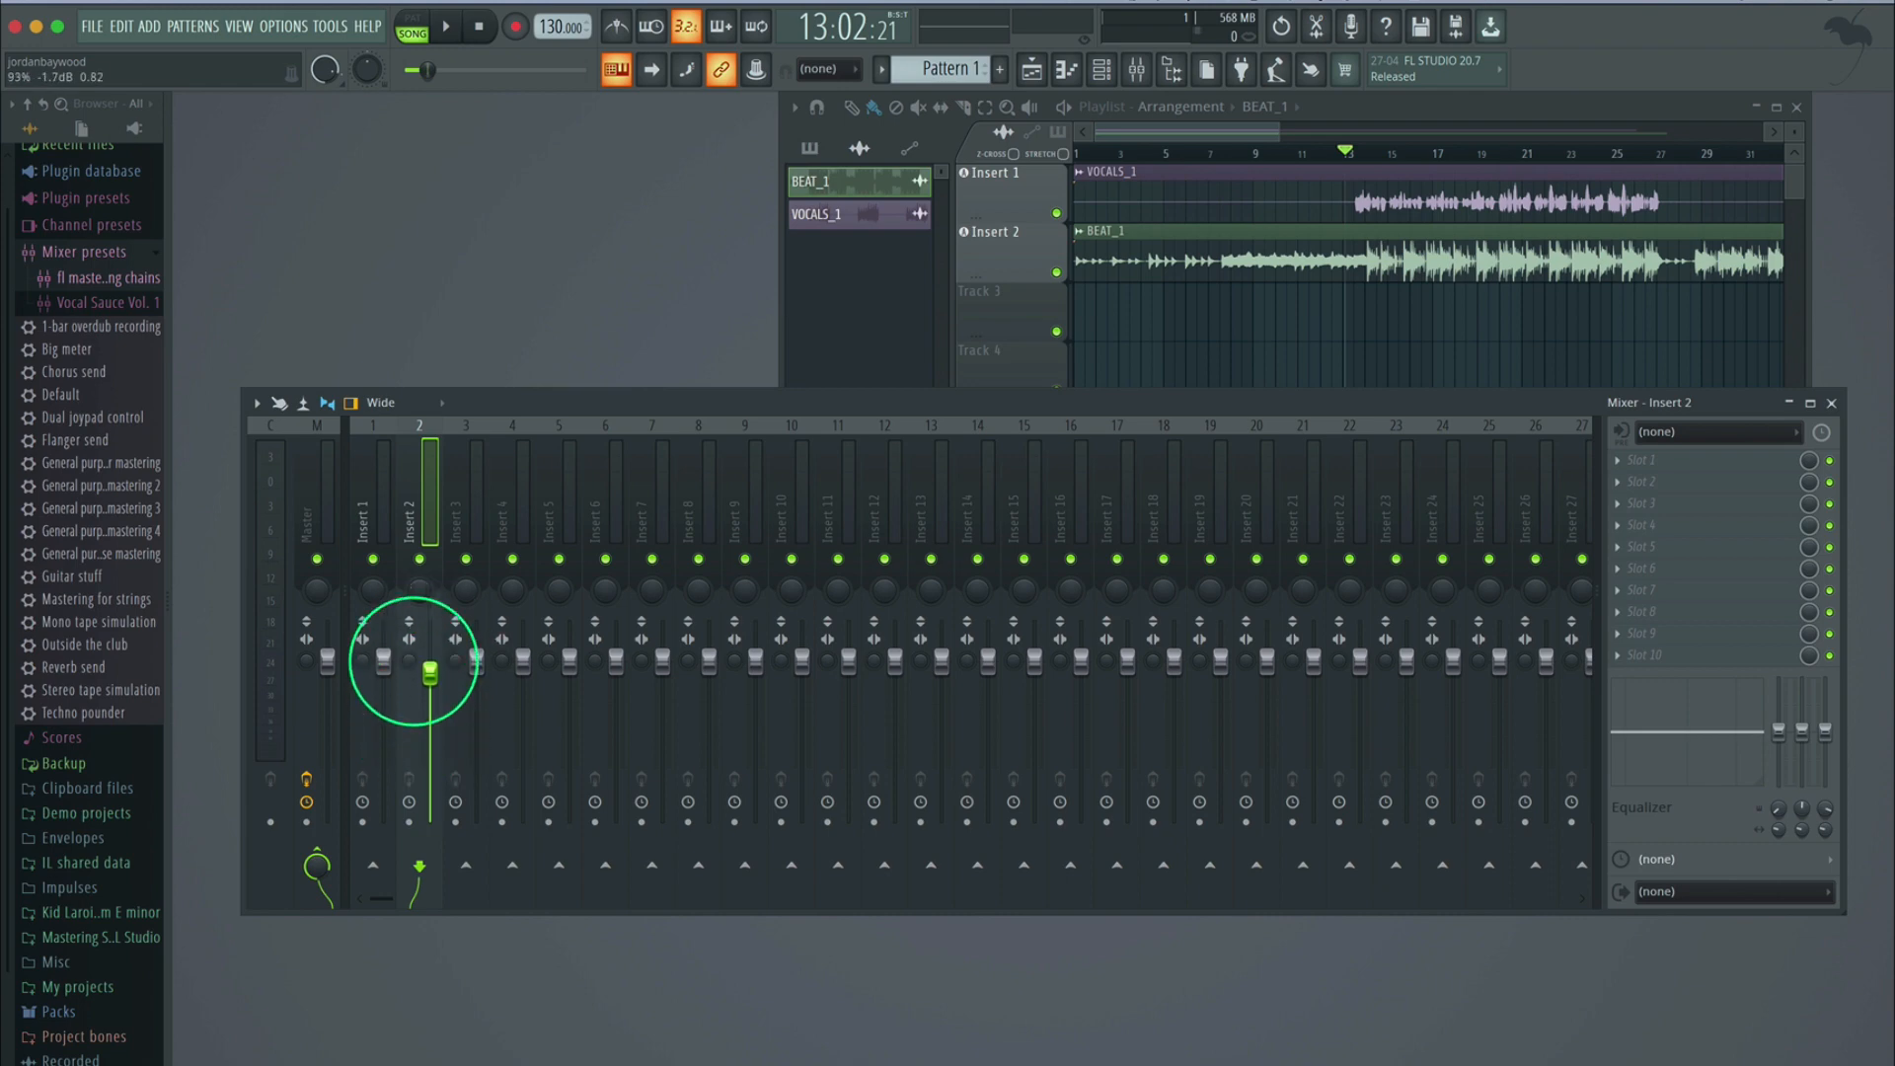
Lower the insert 2 fader to reduce the beat's level
left_click_drag(426, 663, 426, 687)
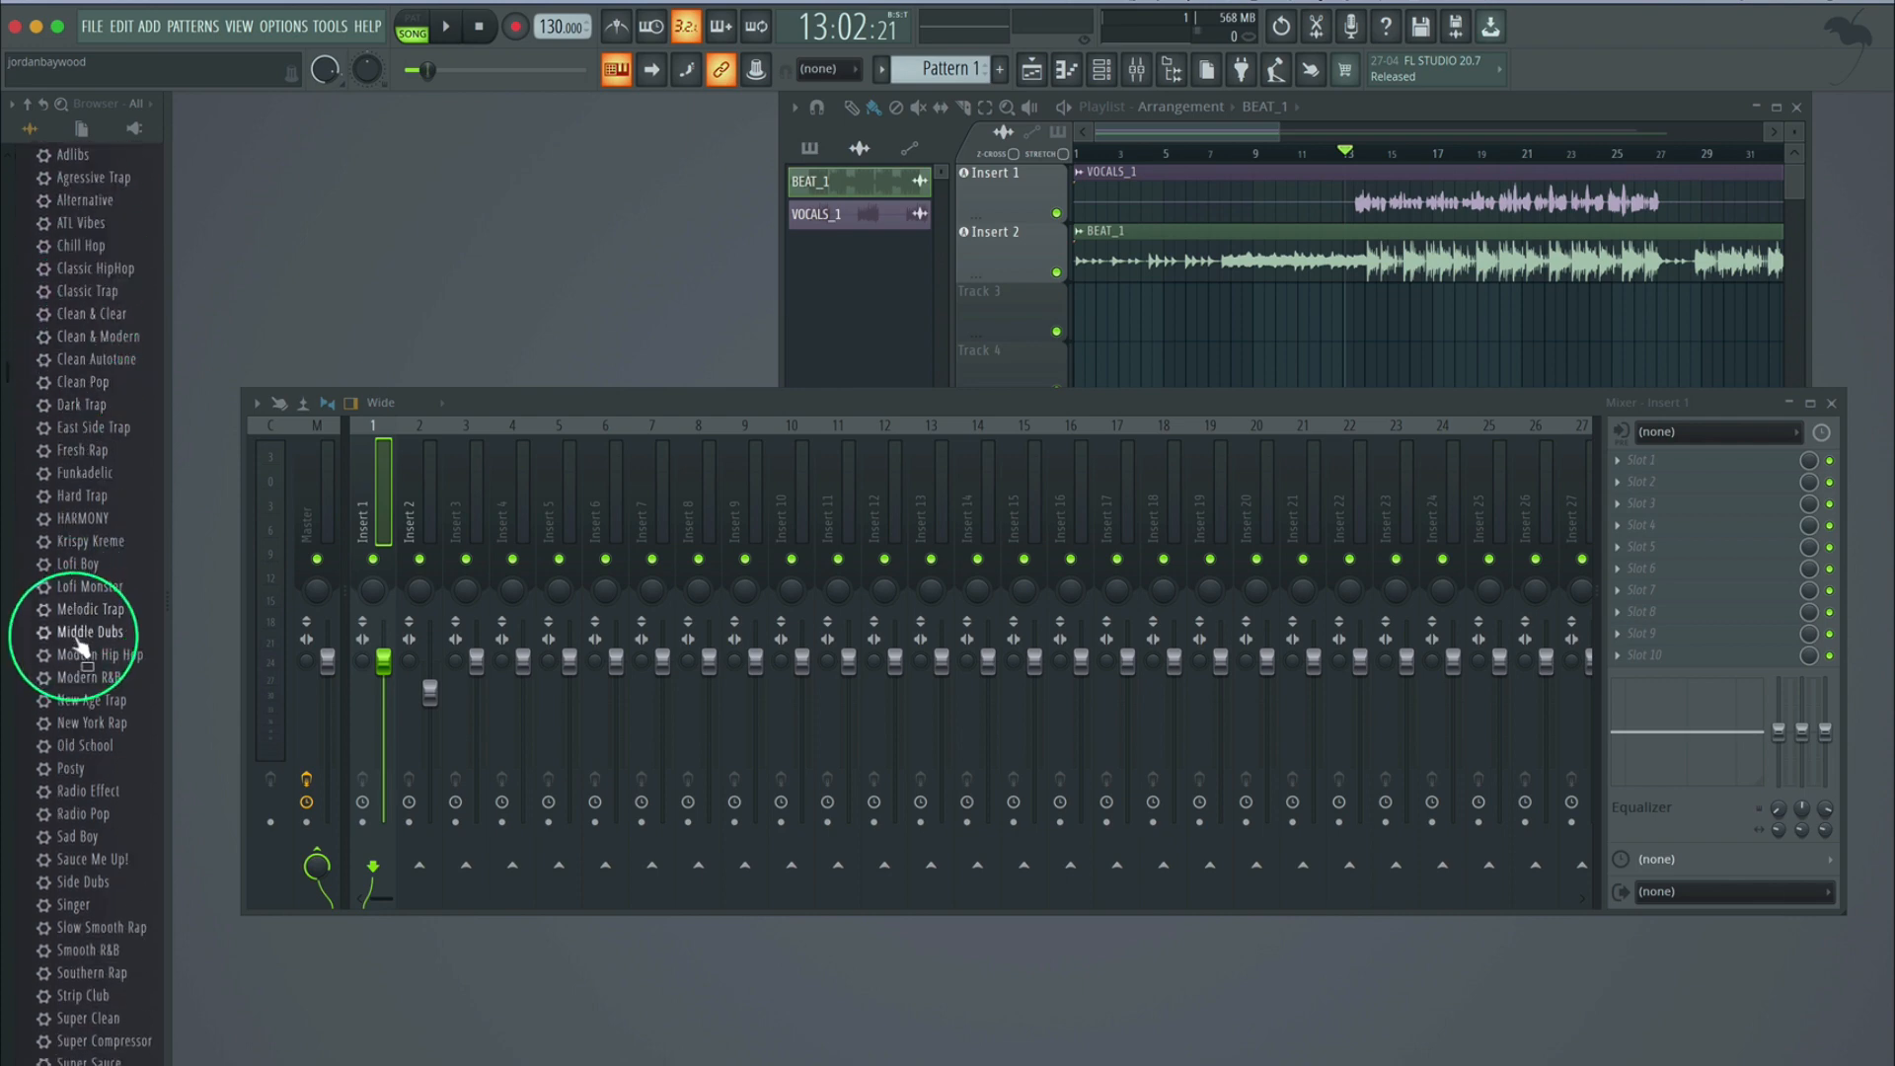
Drop the Super Clean preset from Vocal Sauce Vol. 1 onto insert 1
left_click_drag(104, 653, 360, 469)
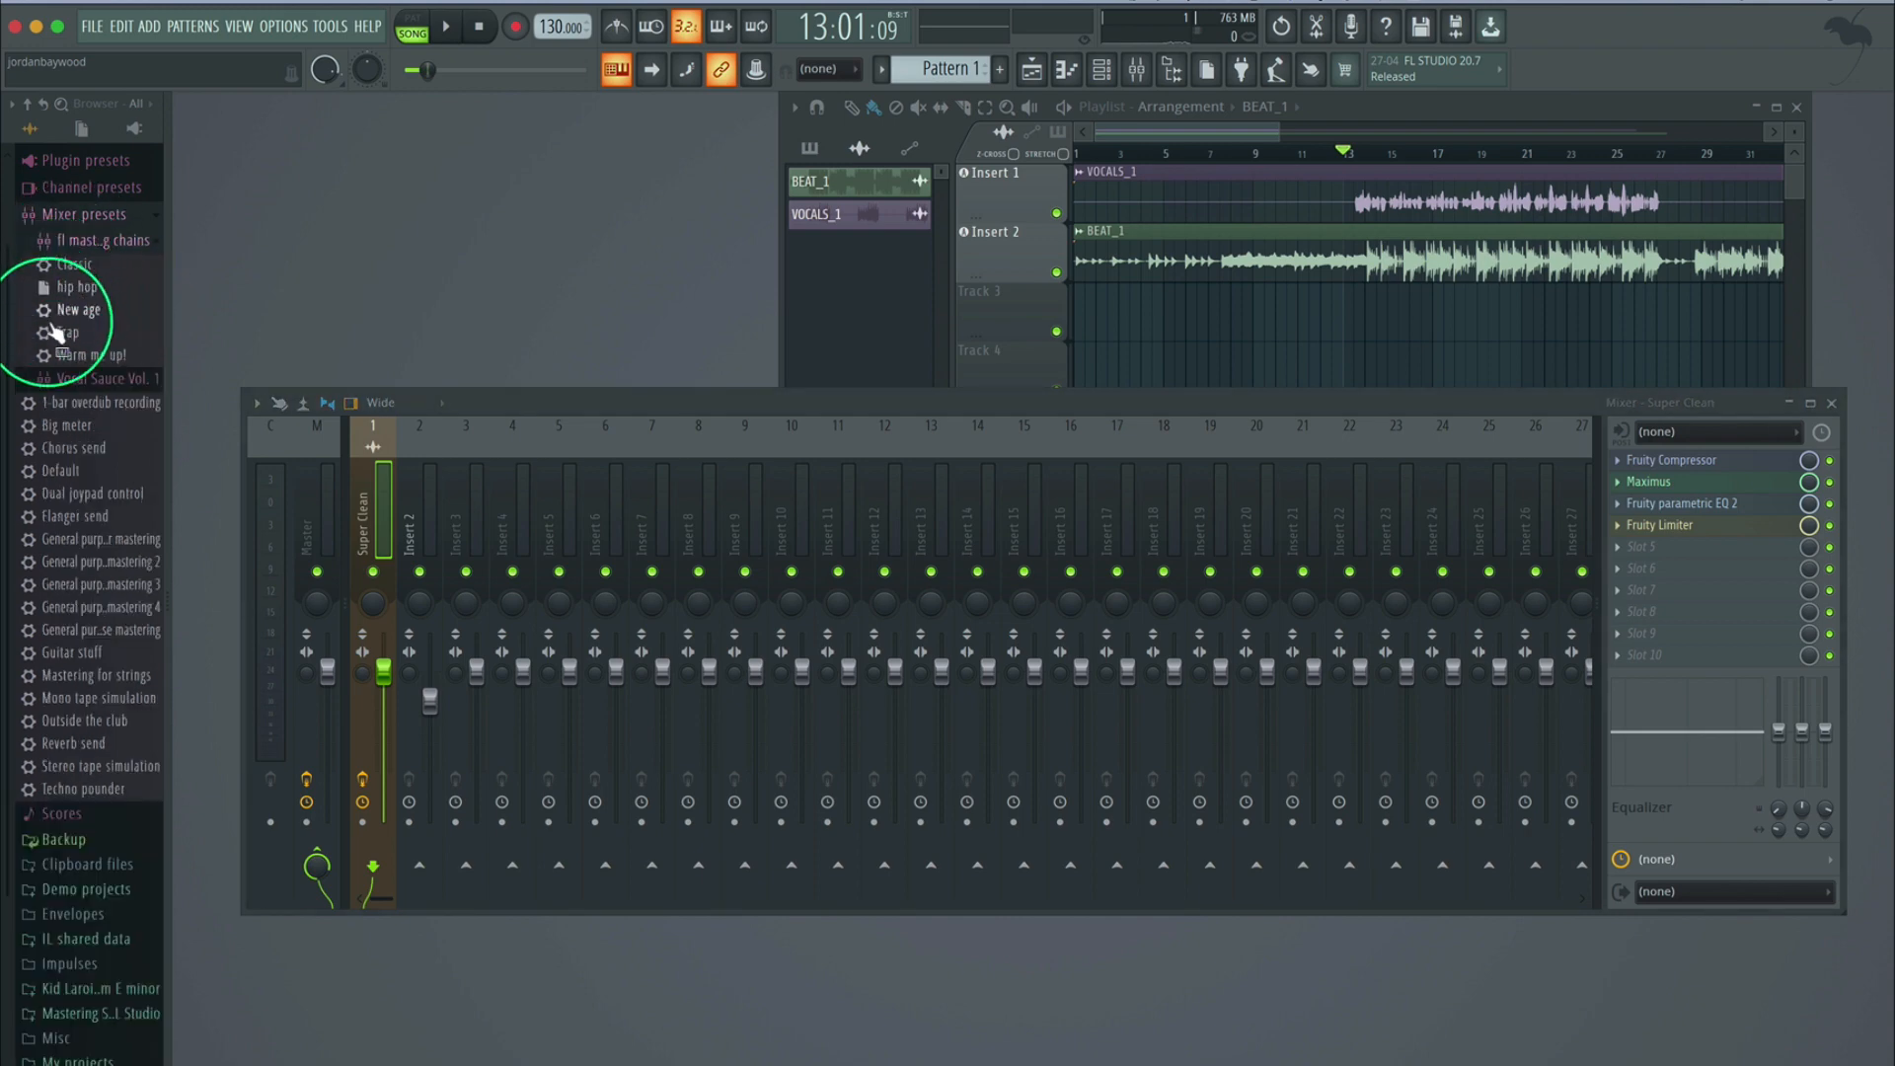
Drop the Classic chain from fl mastering chains onto the Master insert
left_click_drag(76, 264, 312, 532)
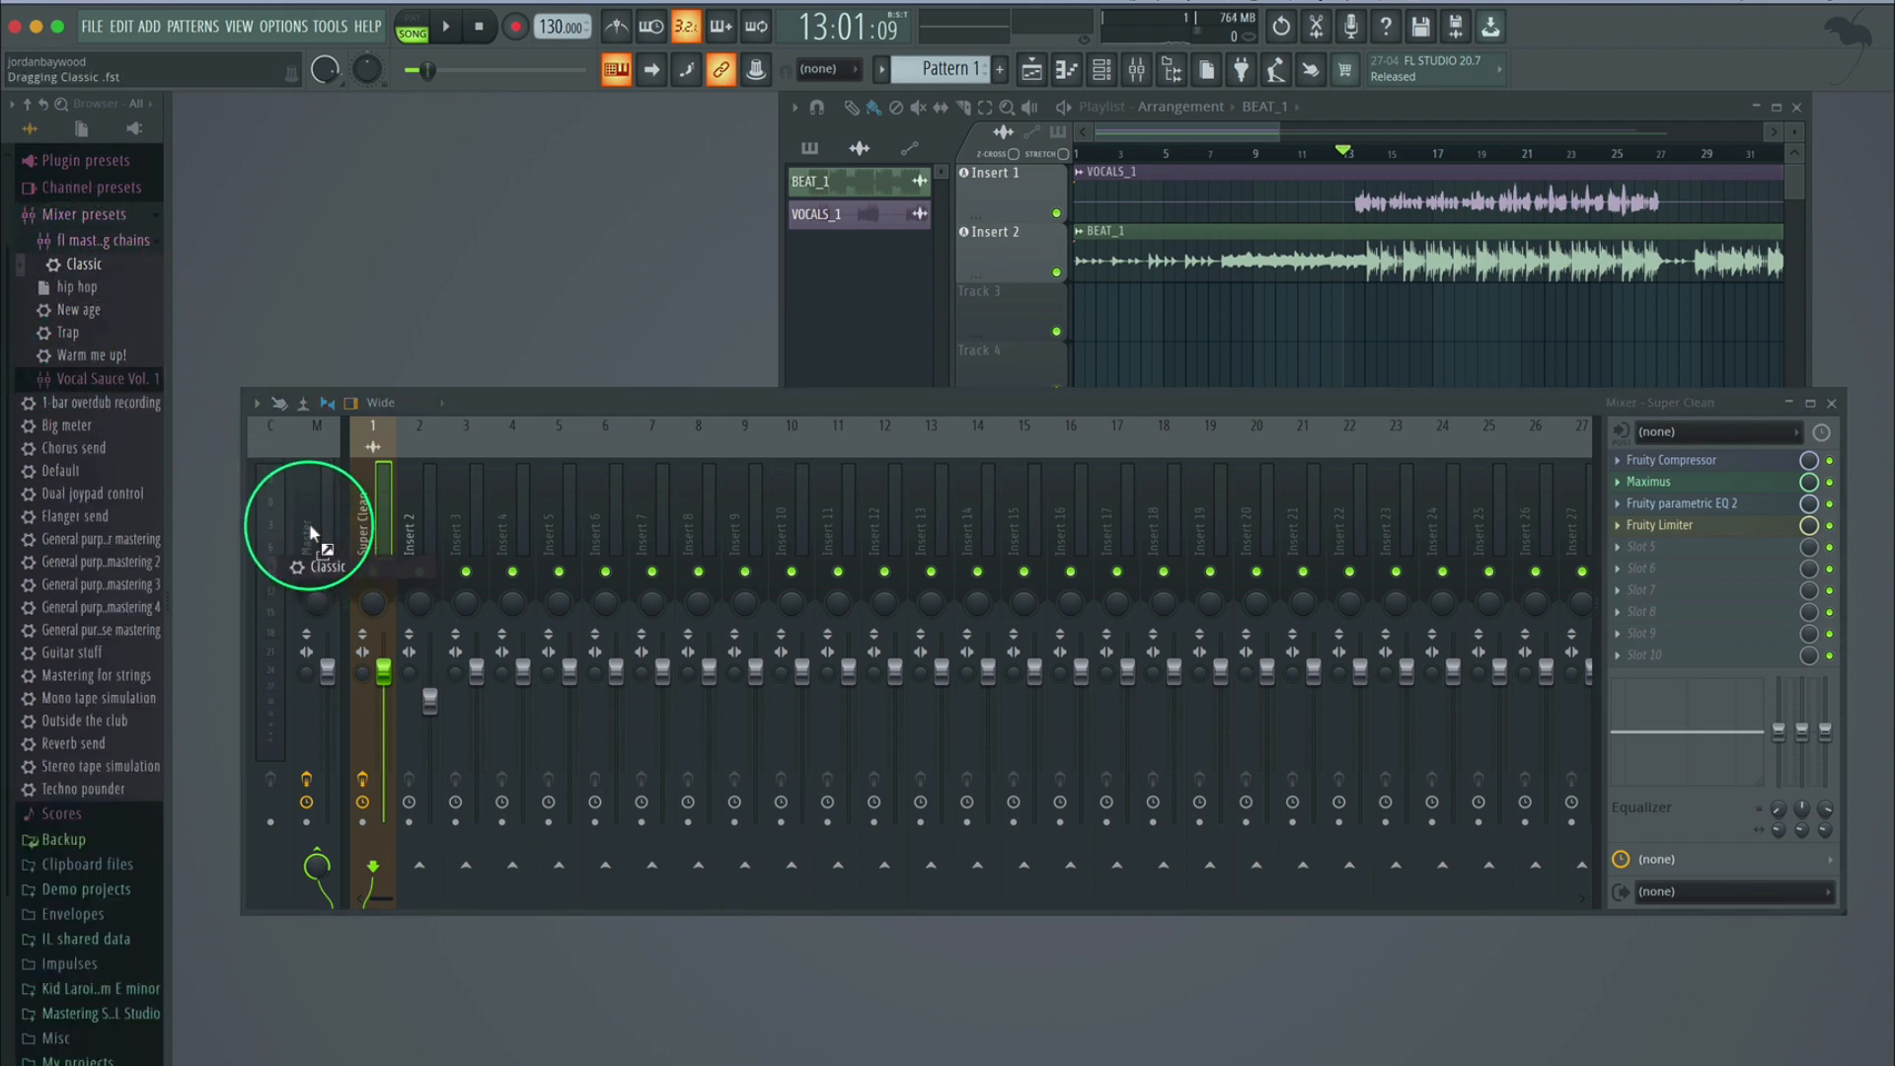
left_click(317, 513)
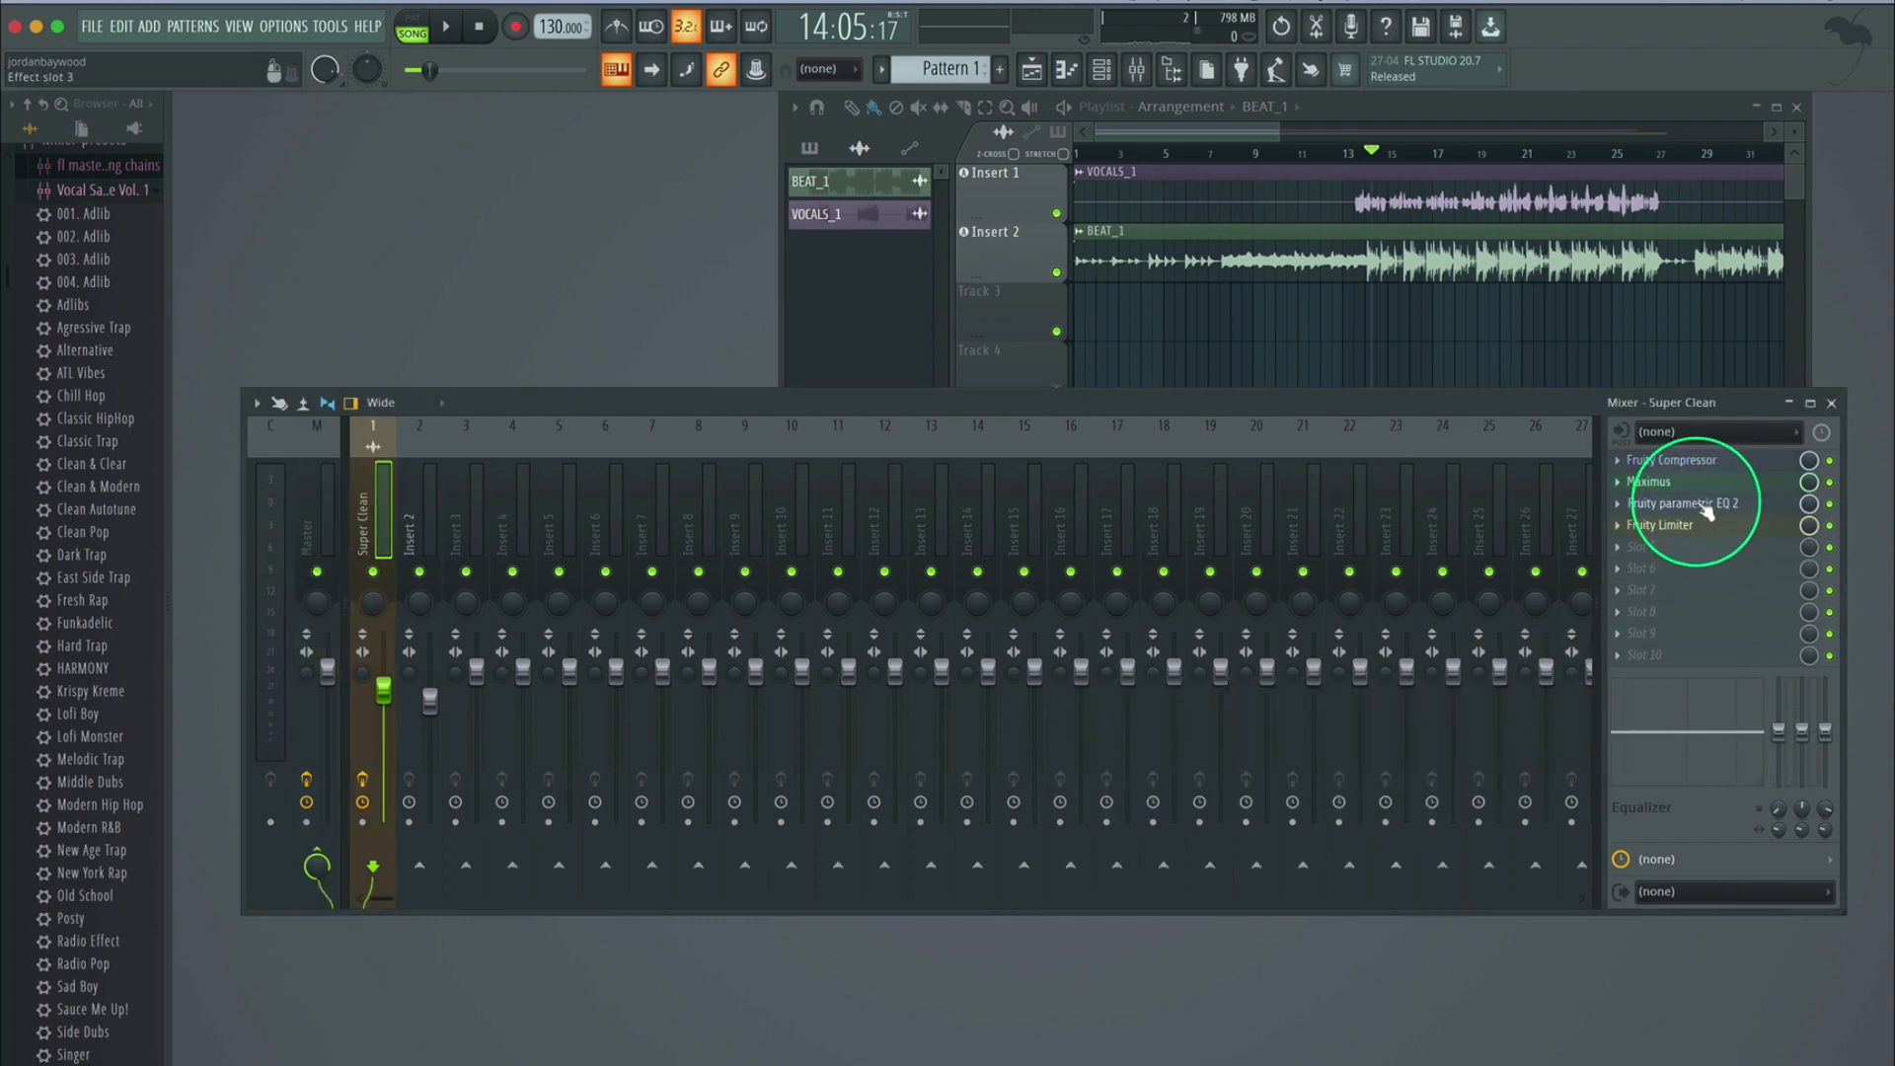
Highlight the parametric EQ in the Super Clean chain and play the project through it
left_click(448, 26)
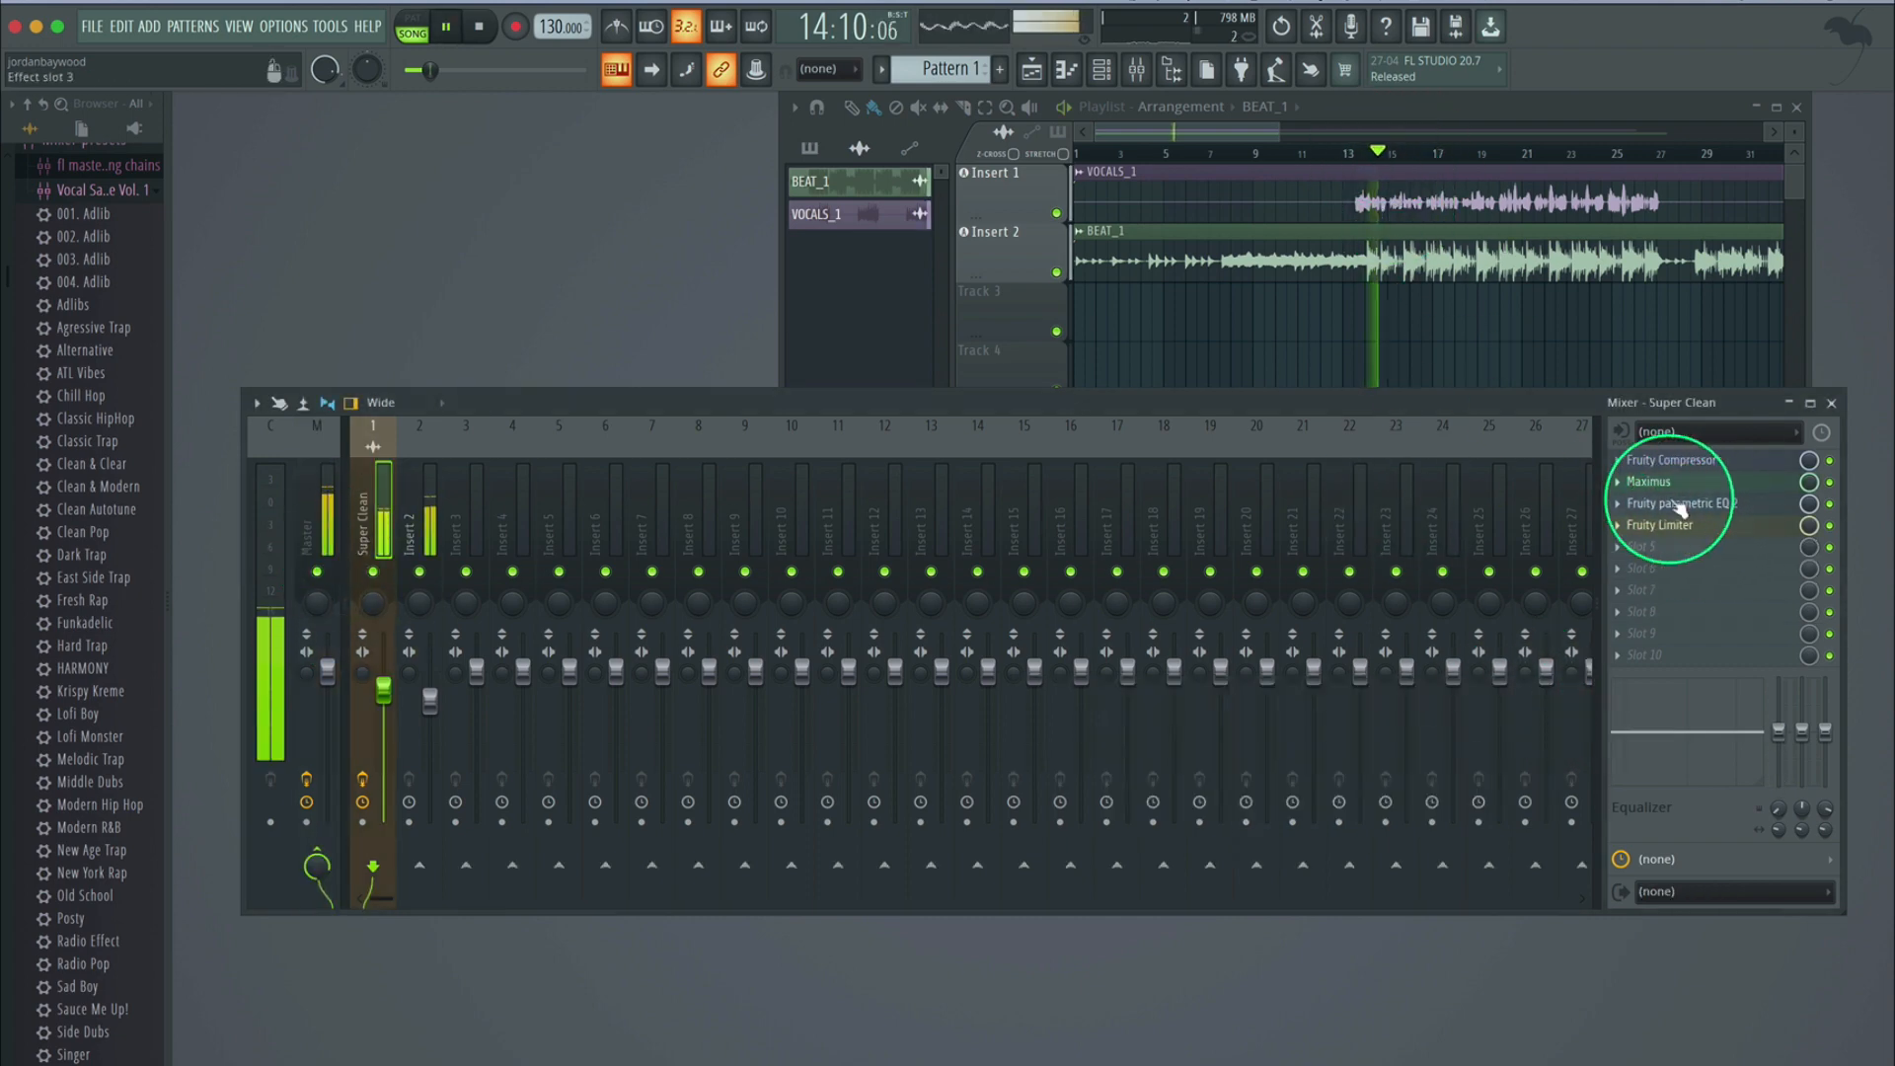
left_click(1659, 523)
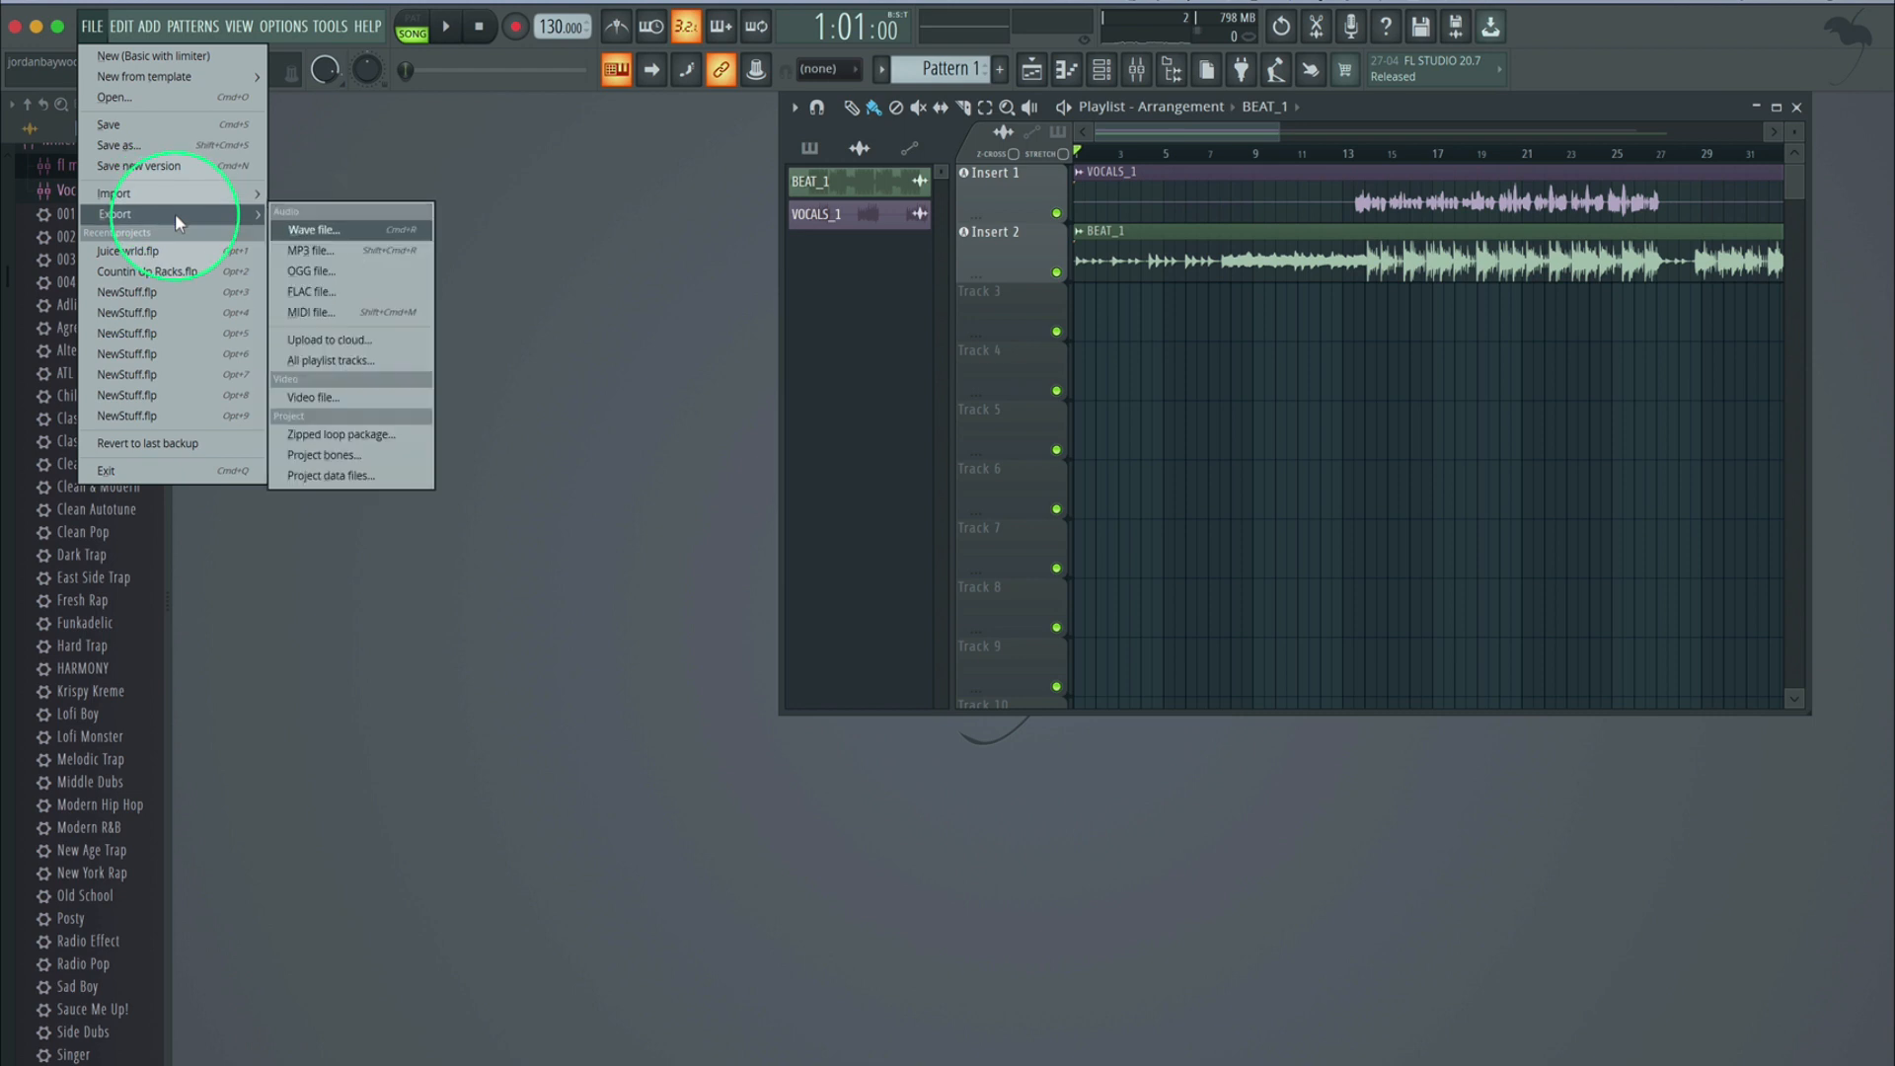
mouse_move(356, 242)
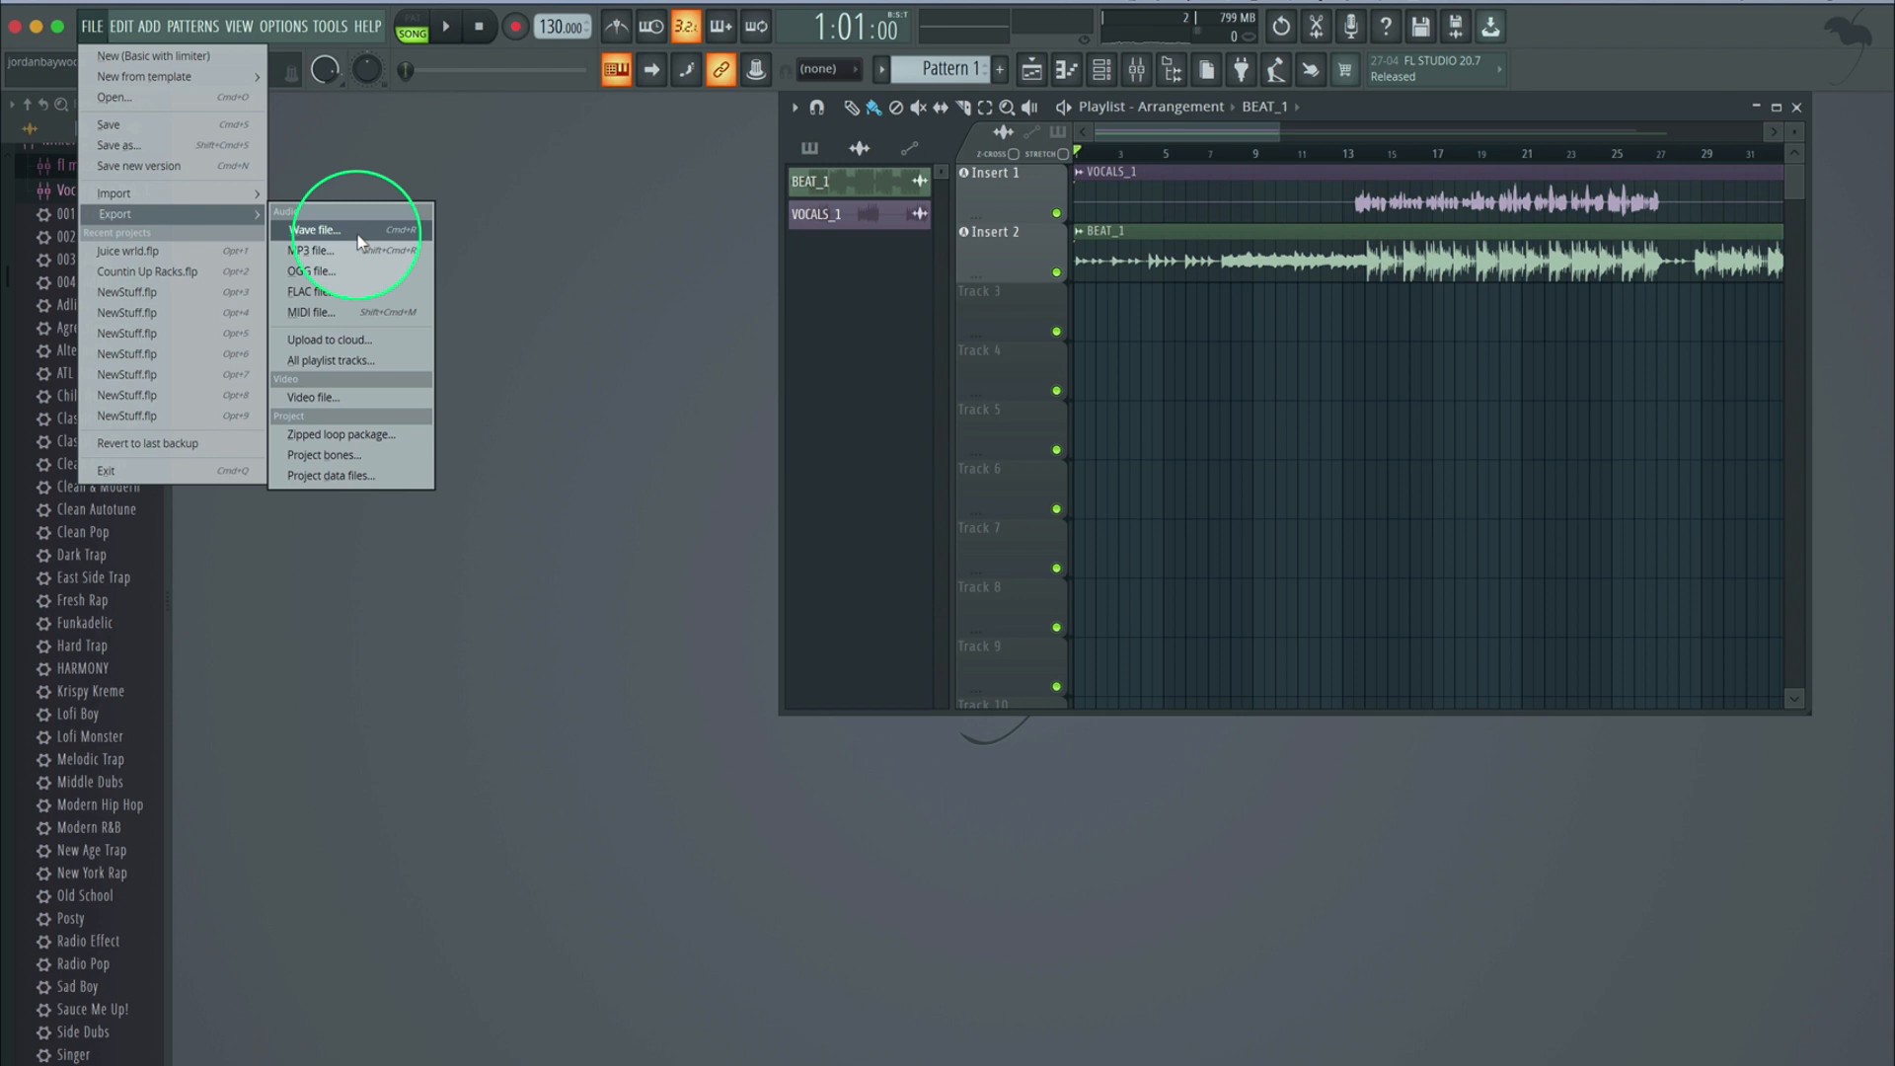
mouse_move(351, 250)
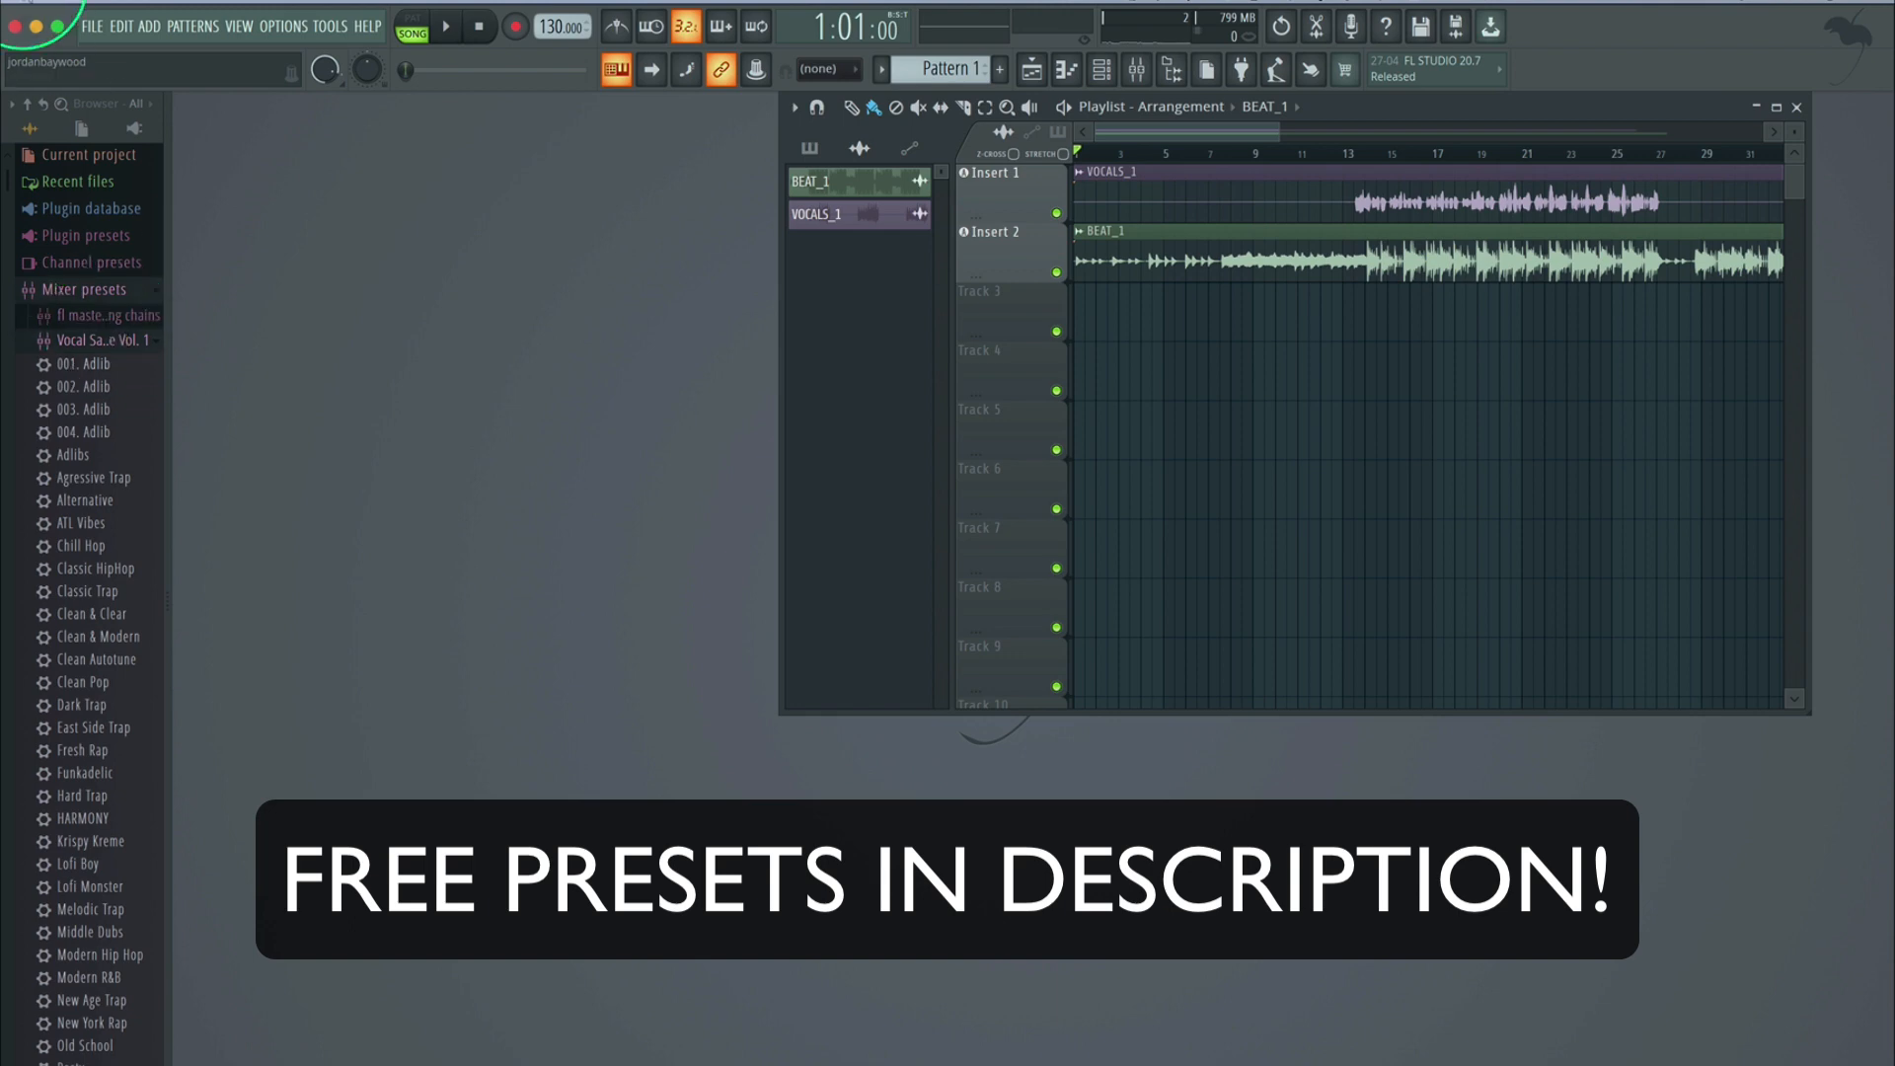
mouse_move(36, 27)
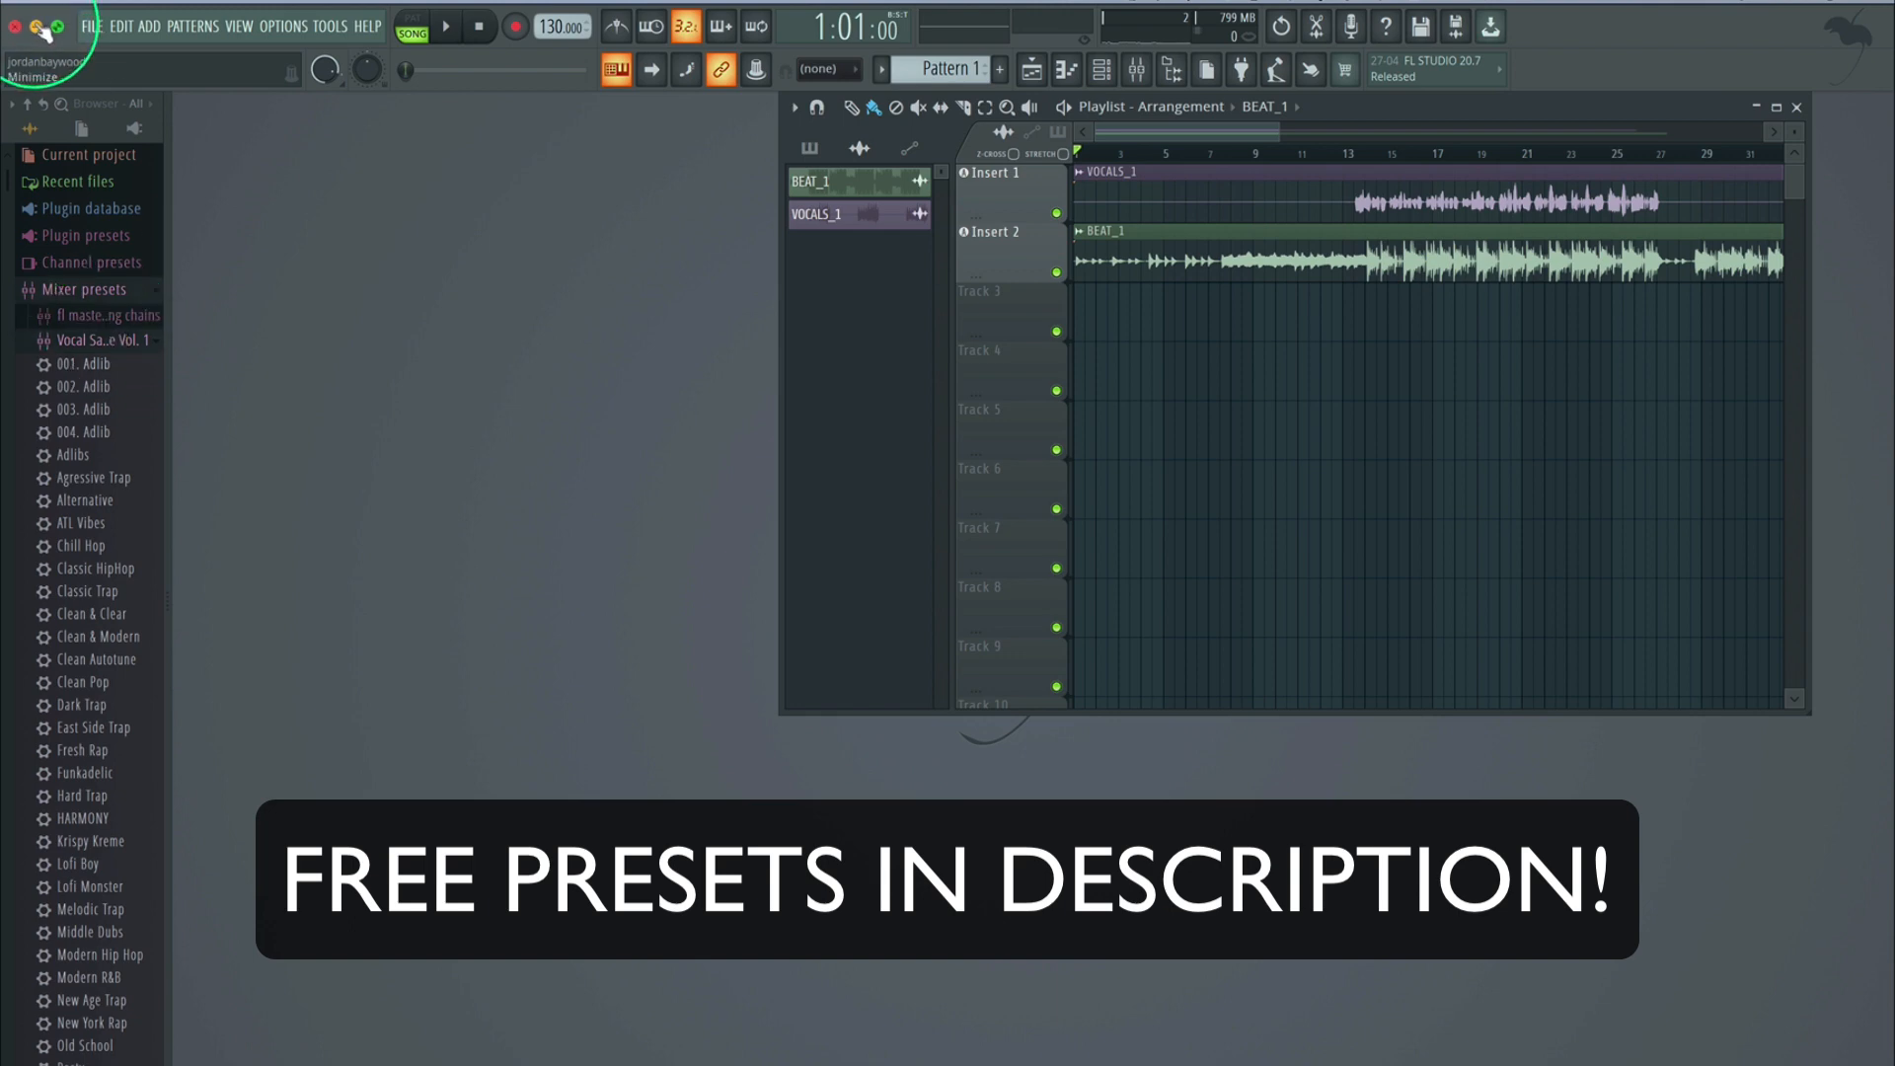